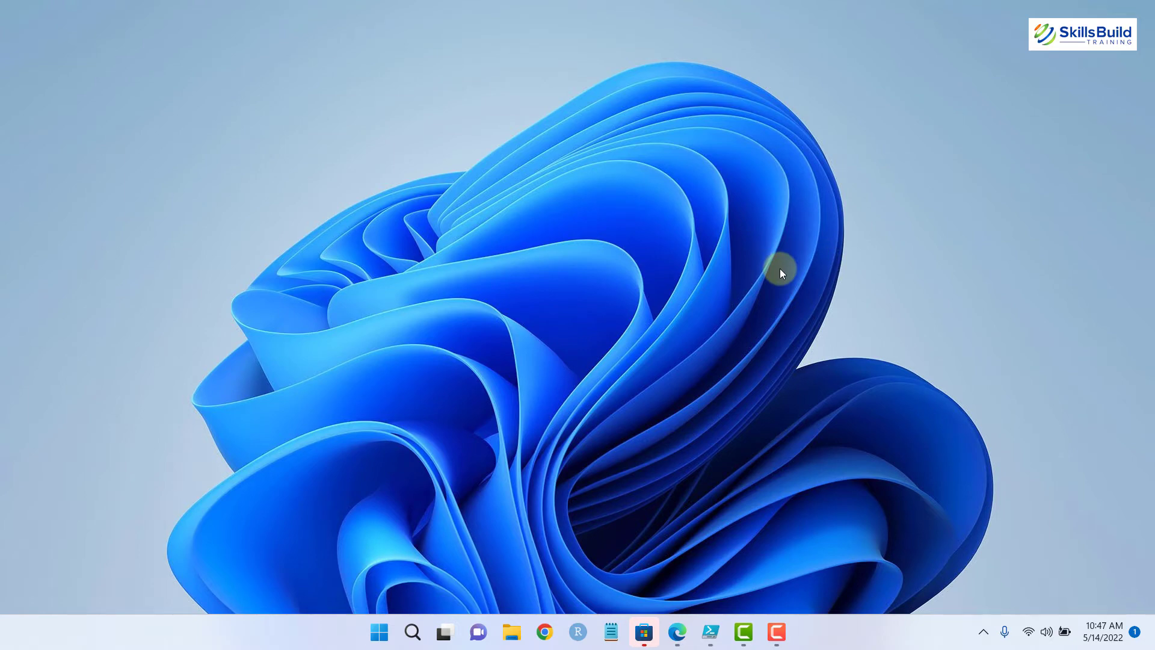
# Search Start for PowerShell, then for cmd to surface Command Prompt with Run as administrator.
pyautogui.write('powerPoint')
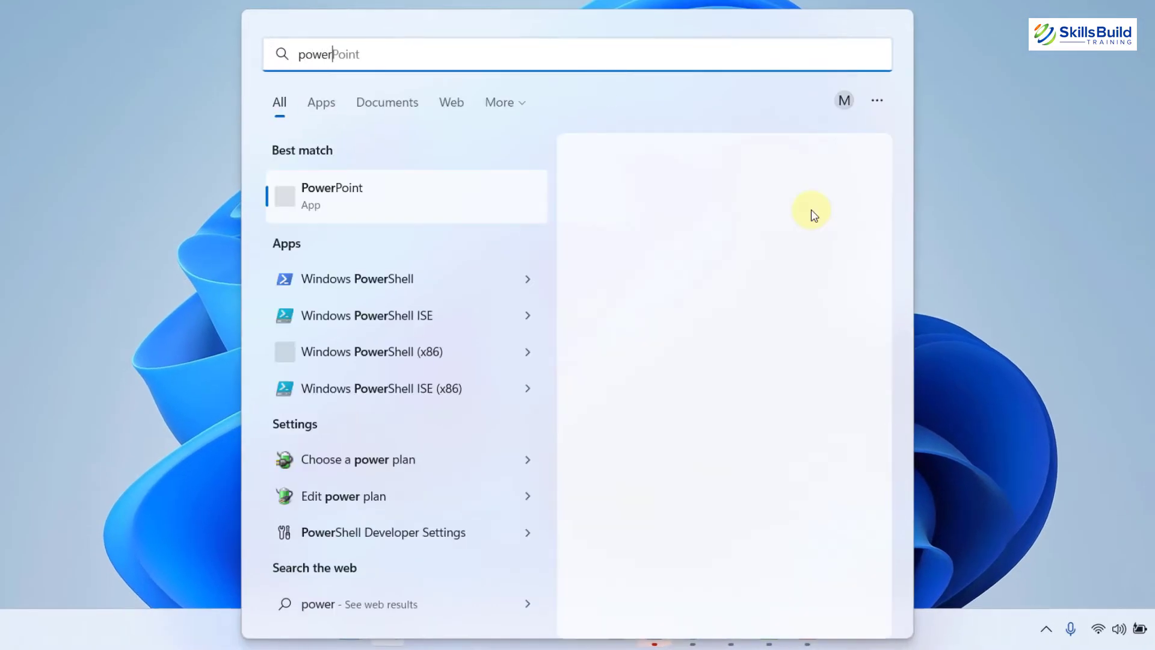
pyautogui.write('owersh')
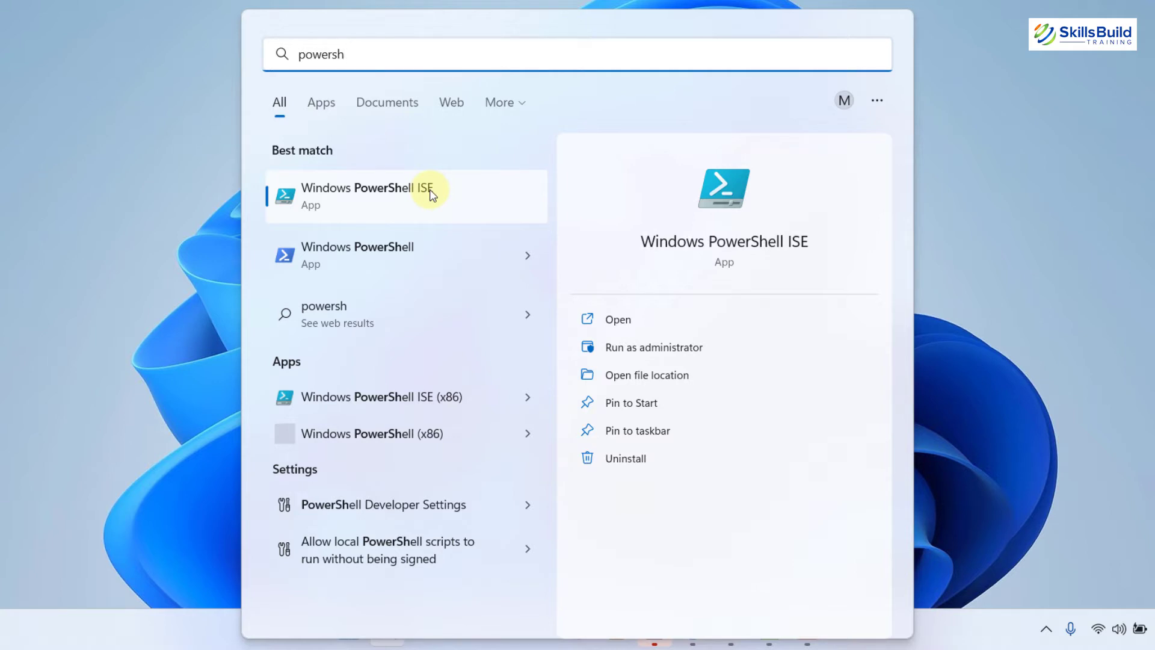
pyautogui.write('cmd')
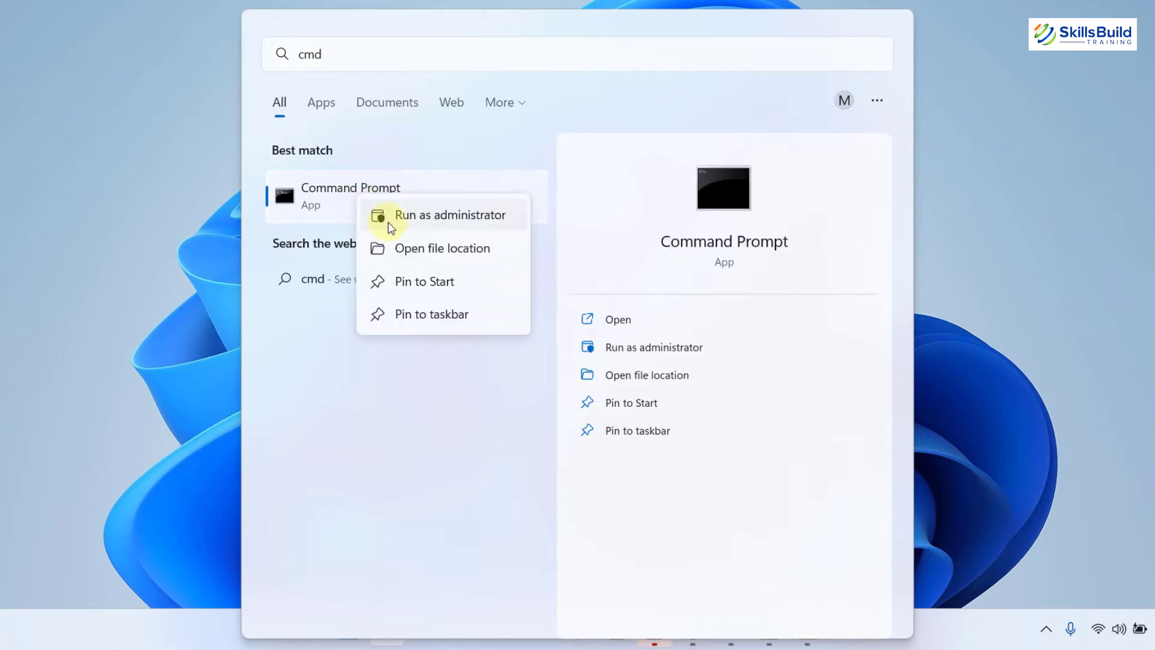
# Run wsl --install in an administrator Command Prompt, showing WSL already installed and available distributions.
pyautogui.click(451, 214)
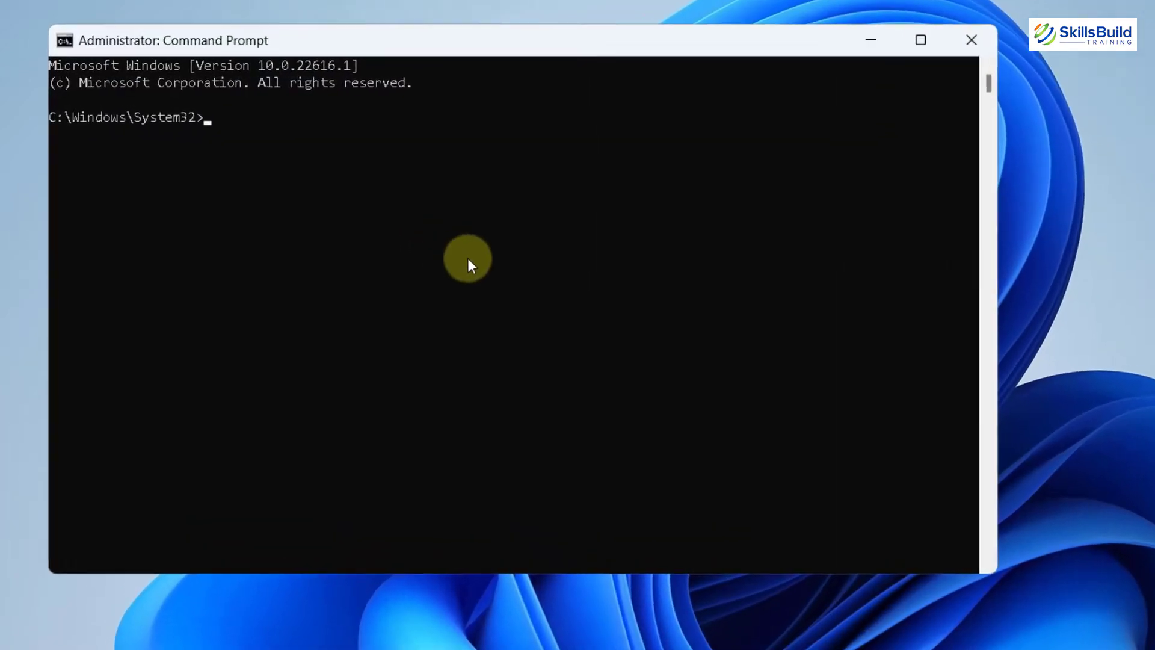
pyautogui.write('w')
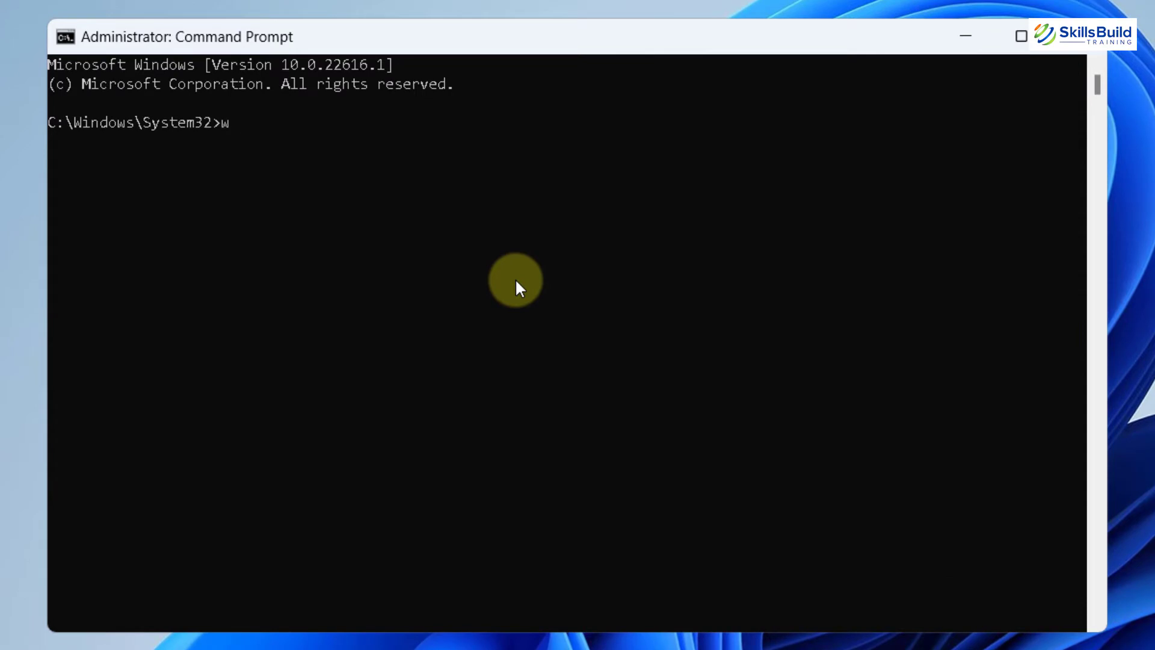
pyautogui.write('sl')
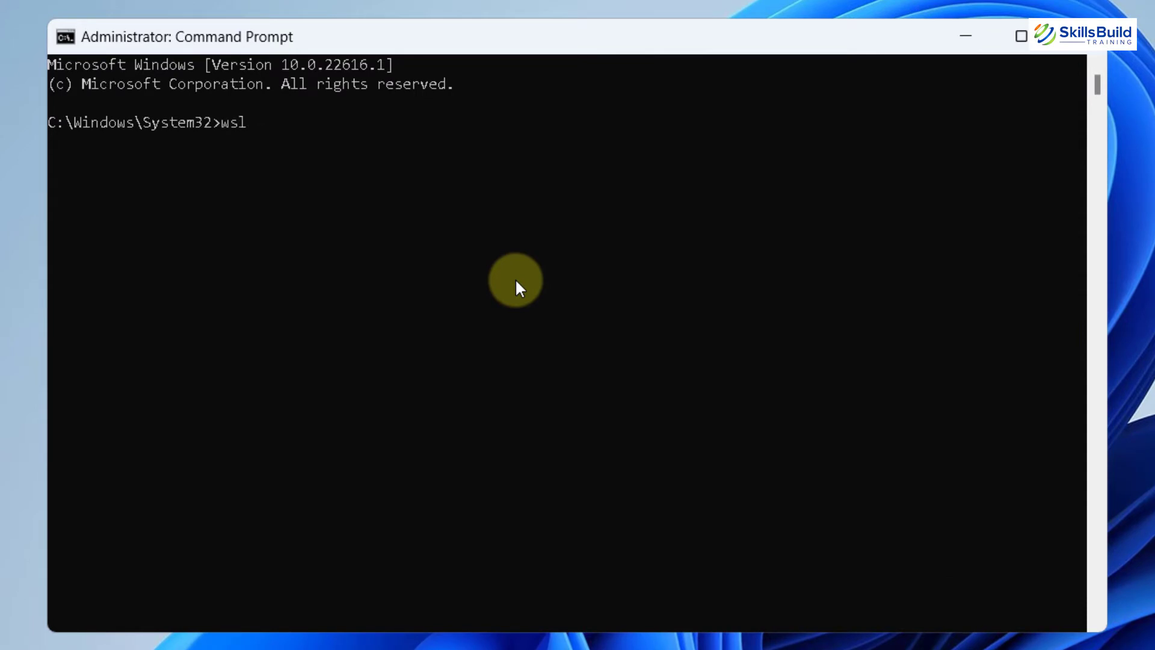
pyautogui.write('--inst')
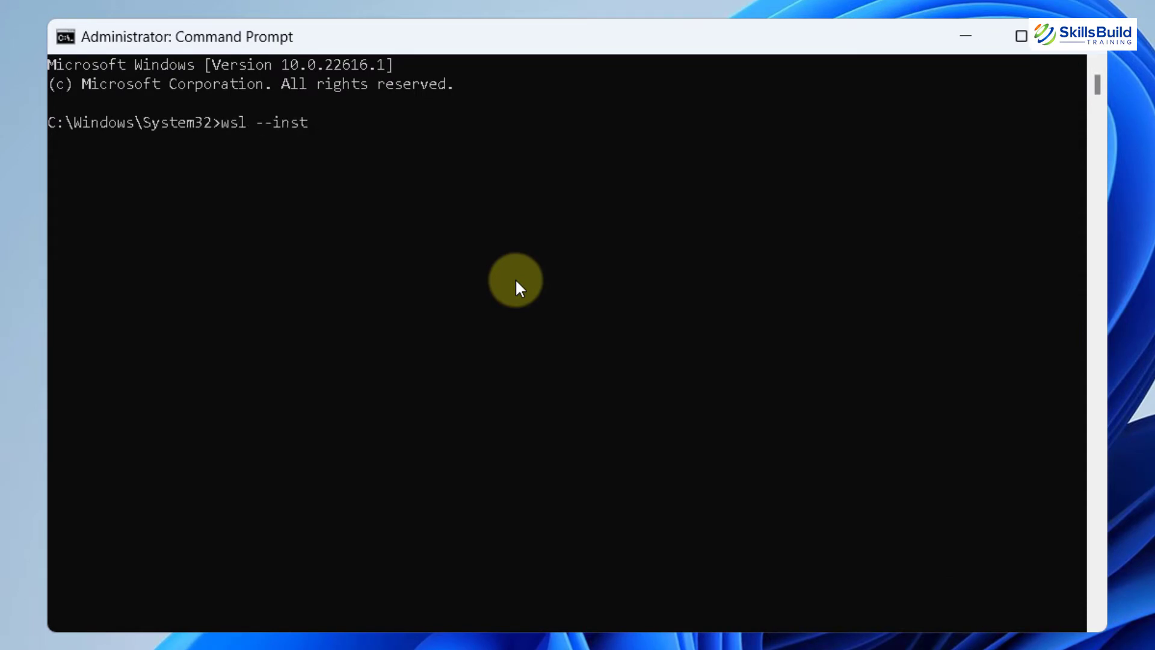
pyautogui.press('enter')
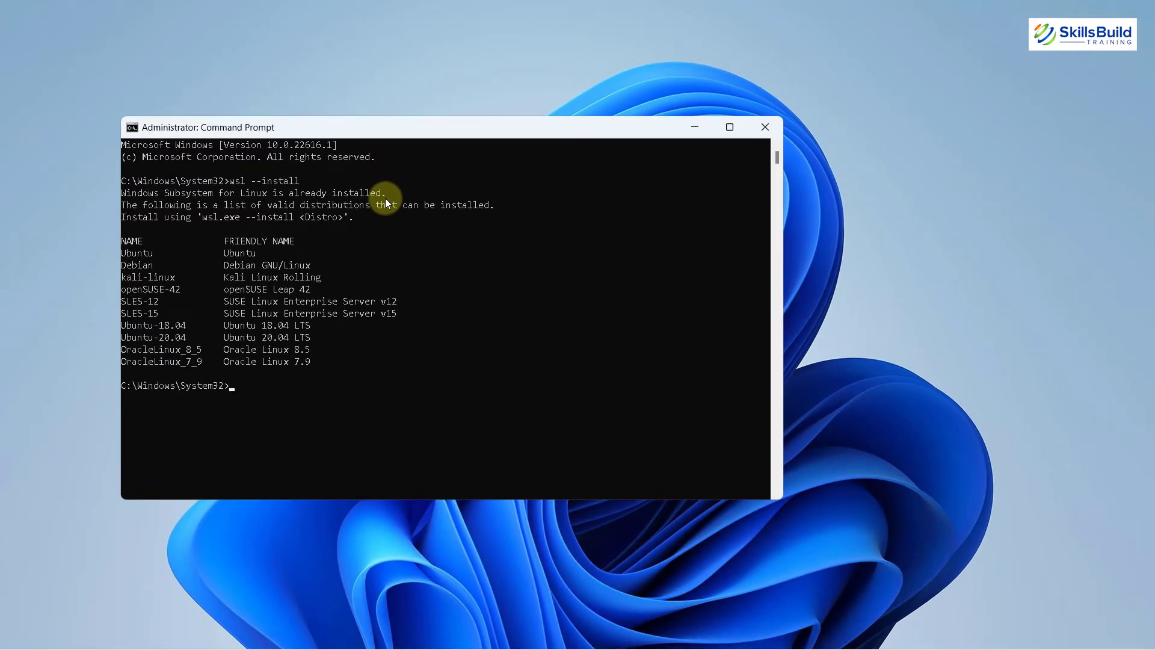
pyautogui.moveTo(626, 157)
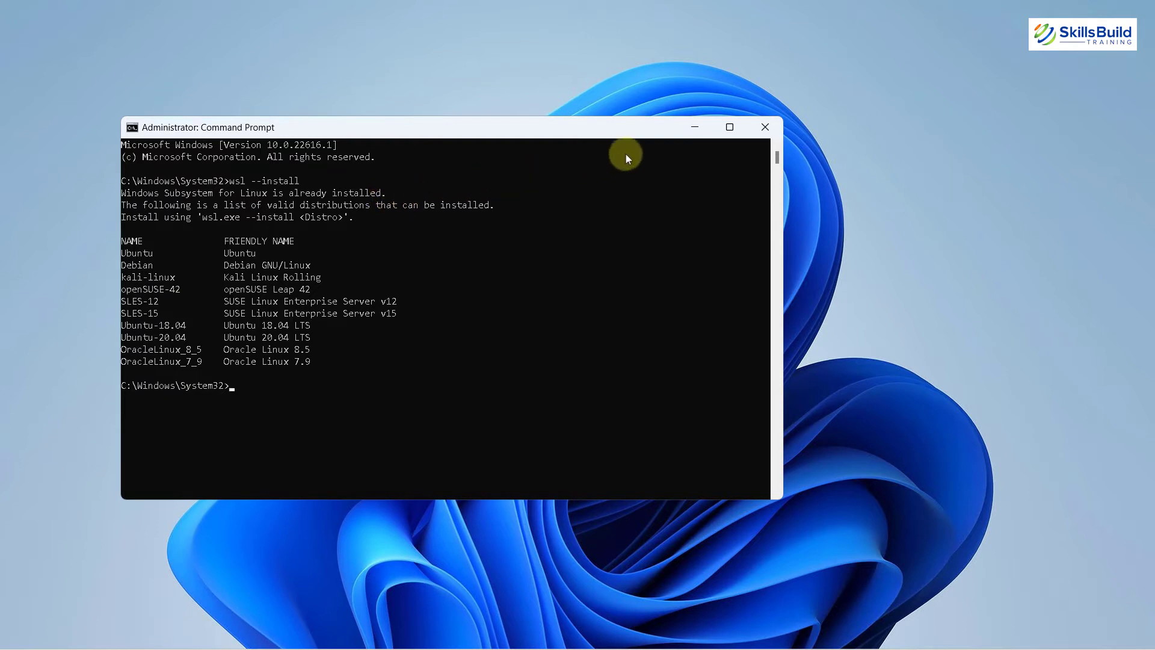
# Launch appwiz.cpl from the Run dialog to reach Programs and Features.
pyautogui.click(366, 630)
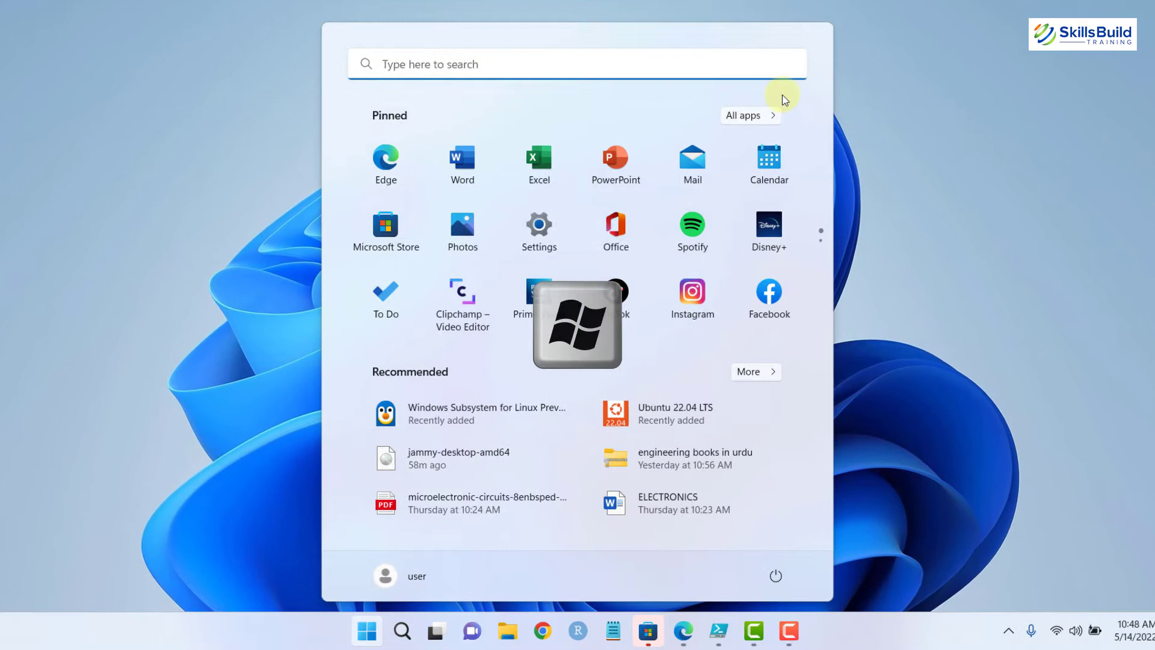
pyautogui.write('run')
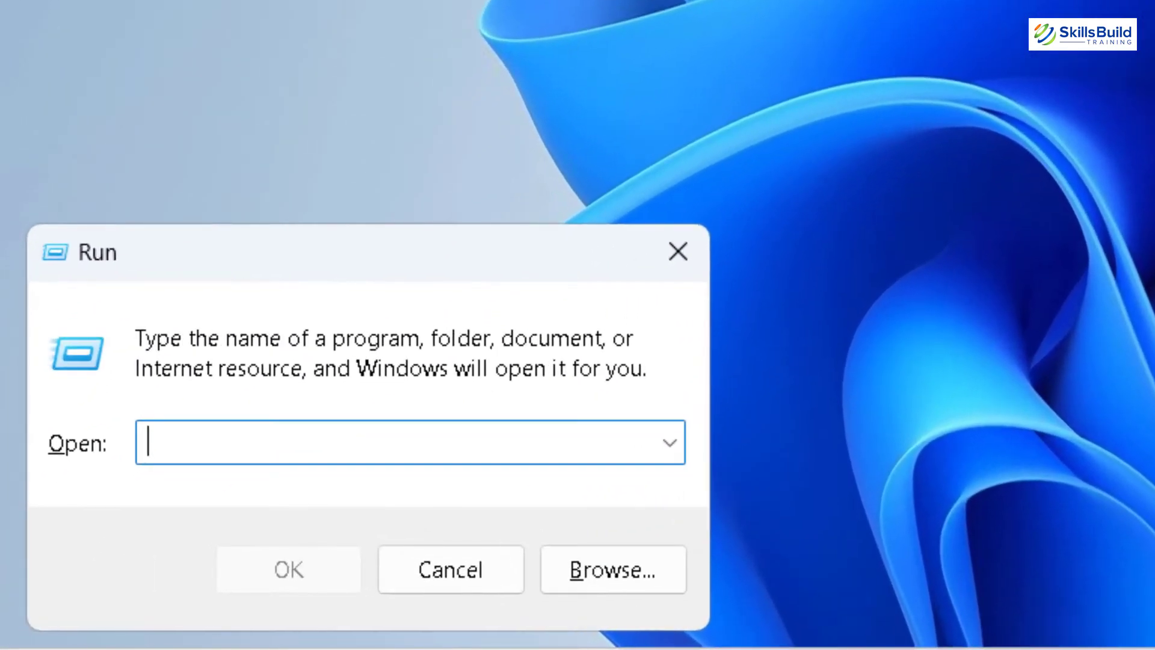
pyautogui.write('a')
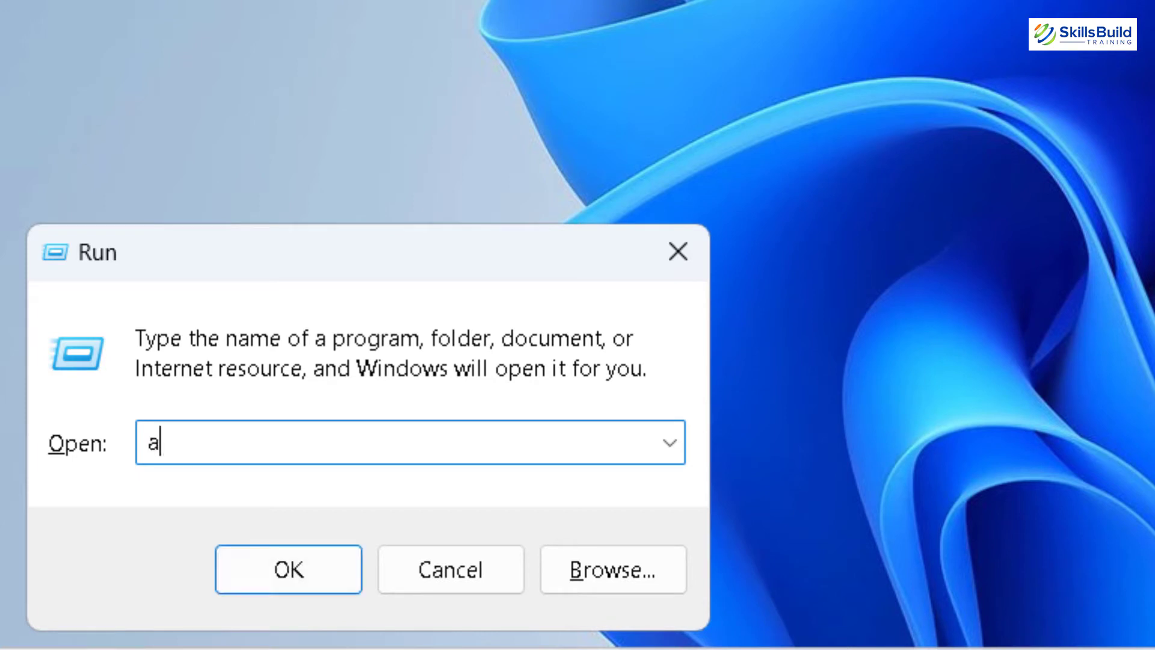
pyautogui.write('ppwiz')
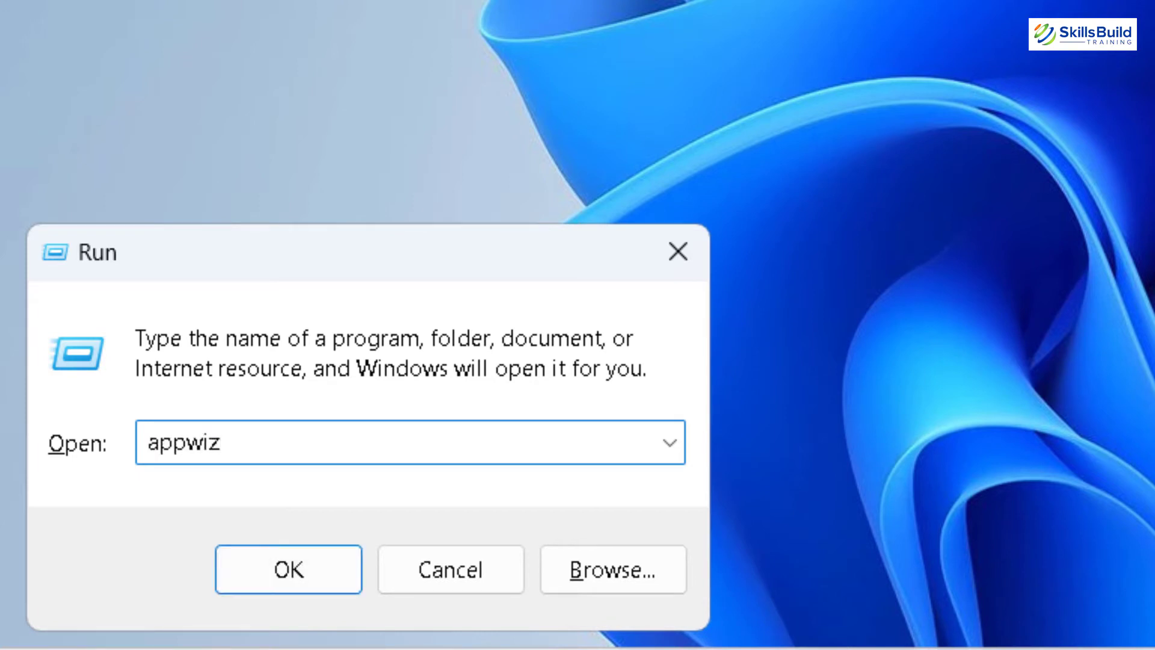
pyautogui.click(288, 569)
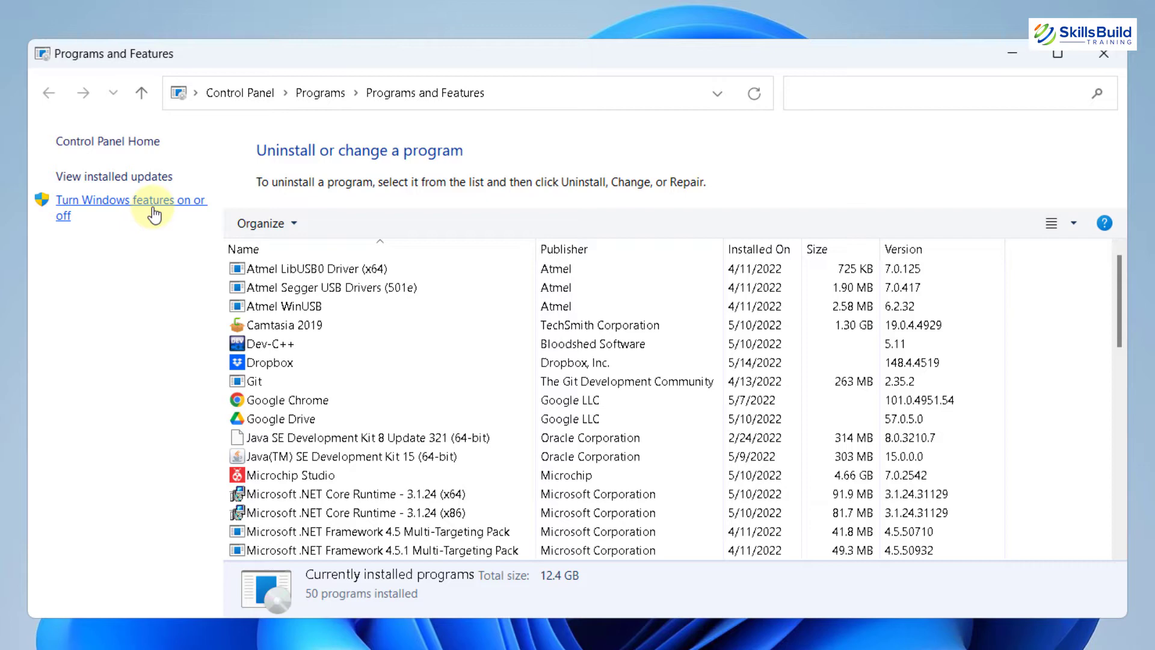
# Show the Windows Features dialog via 'Turn Windows features on or off'.
pyautogui.click(131, 208)
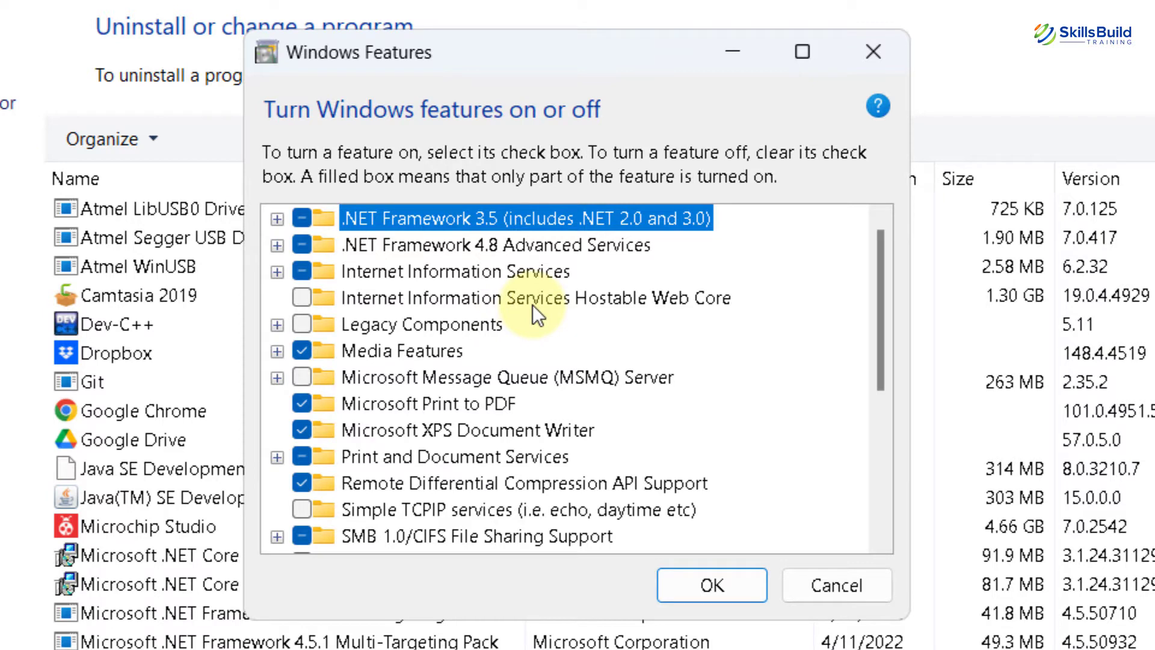
# Confirm Virtual Machine Platform and Windows Subsystem for Linux stay checked and accept with OK.
pyautogui.scroll(-3)
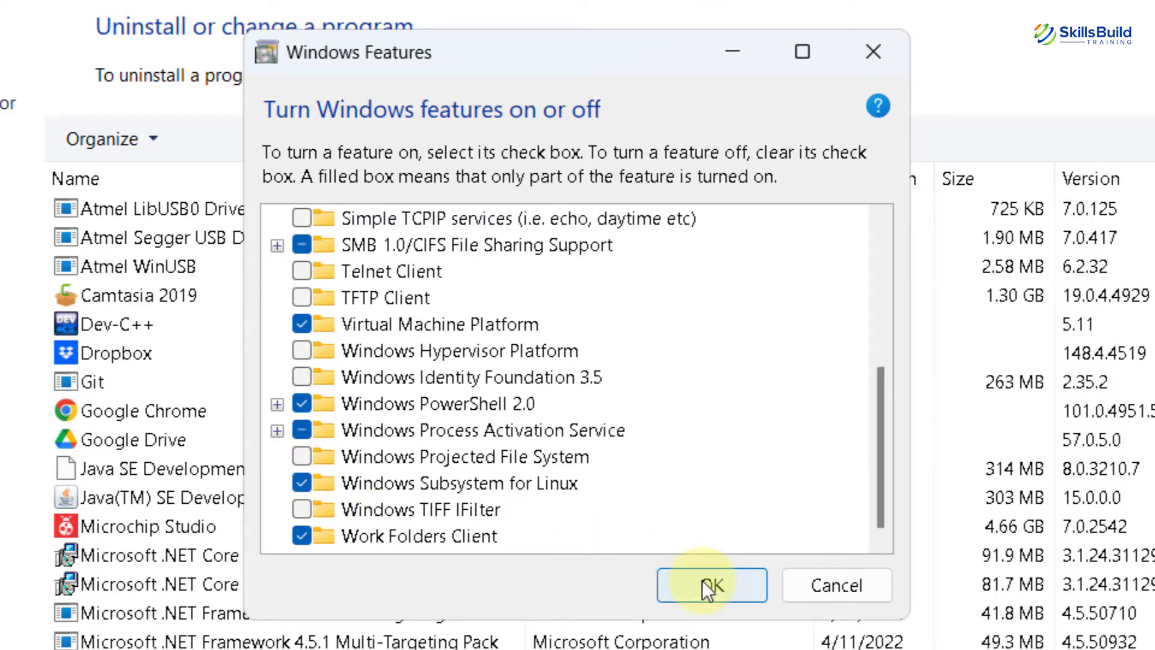
pyautogui.click(710, 586)
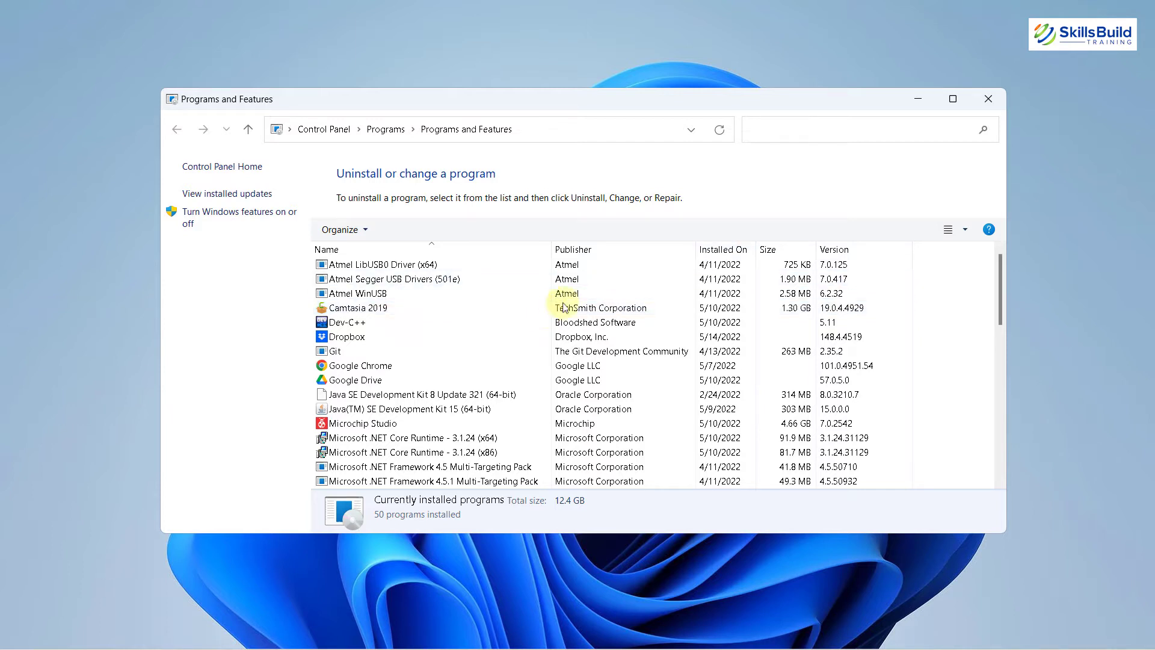
pyautogui.moveTo(851, 163)
pyautogui.write('store')
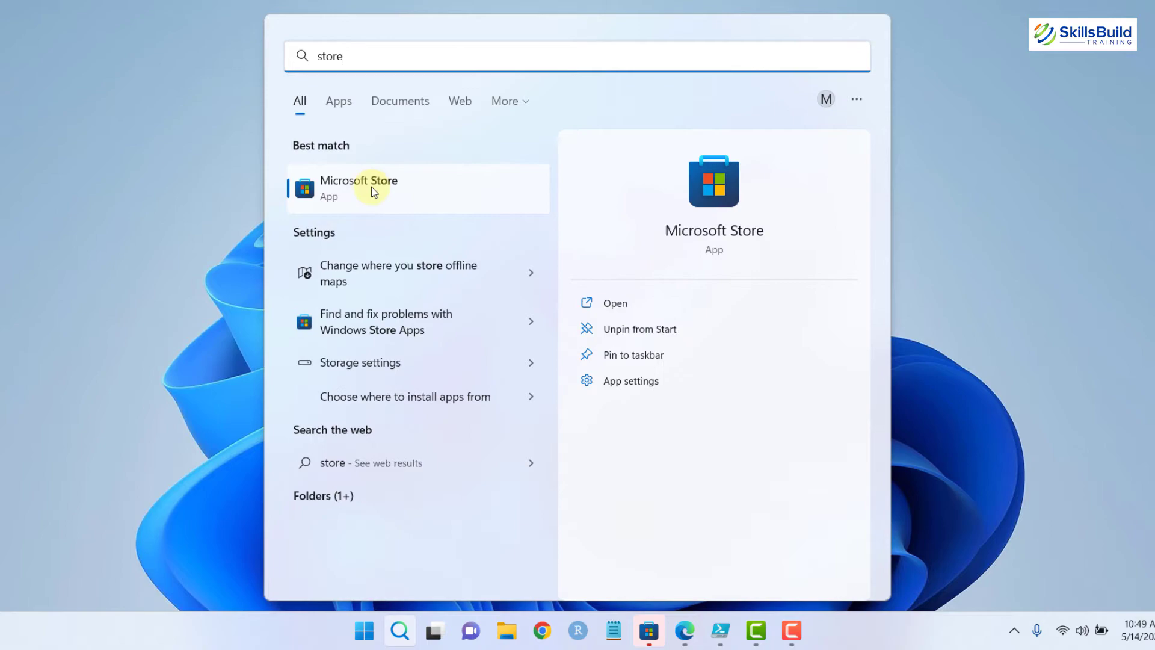
# Launch Microsoft Store from the Start search for 'store'.
pyautogui.click(358, 188)
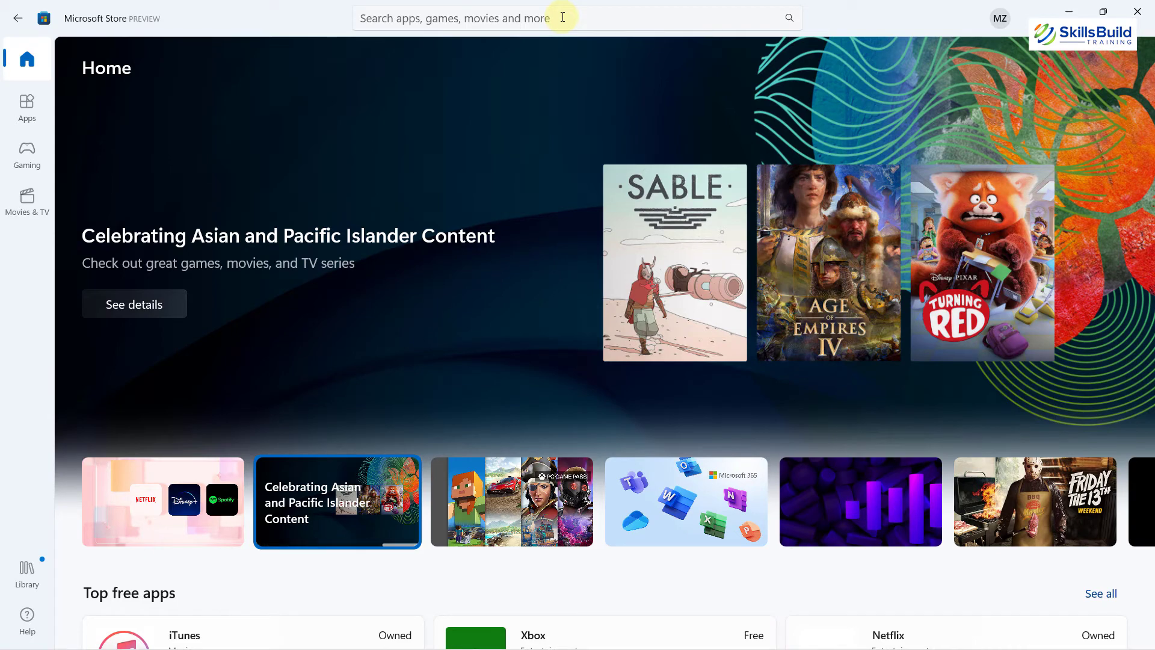
# Search the Store for 'ubuntu' and reach the Ubuntu 22.04 LTS app page.
pyautogui.click(575, 18)
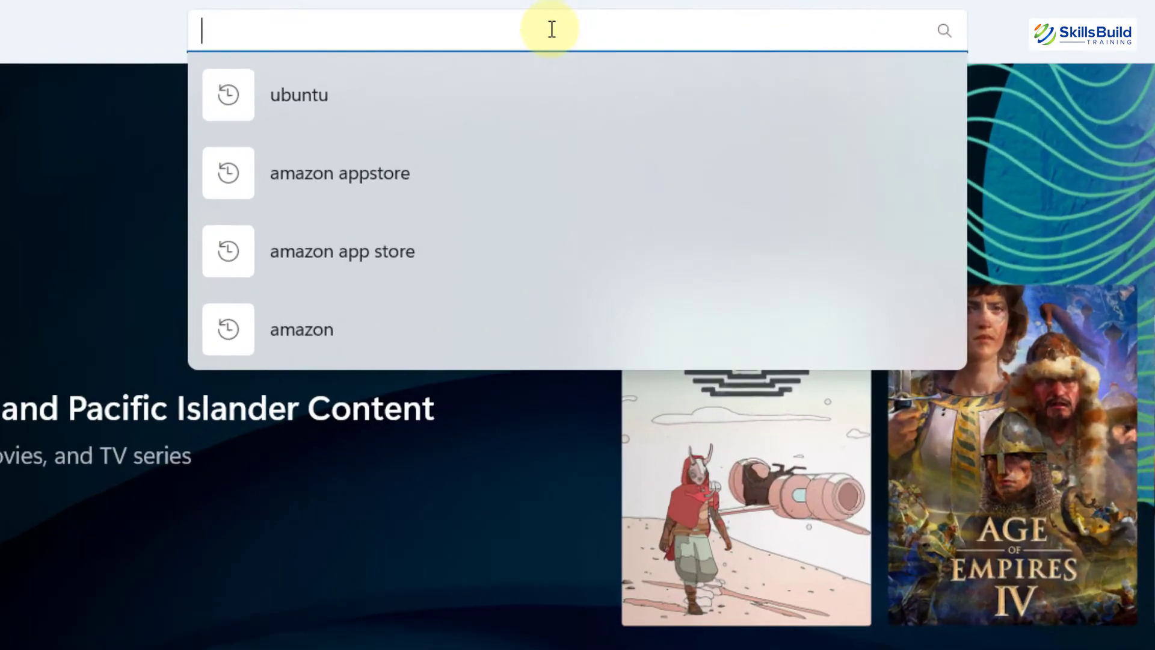
pyautogui.click(298, 94)
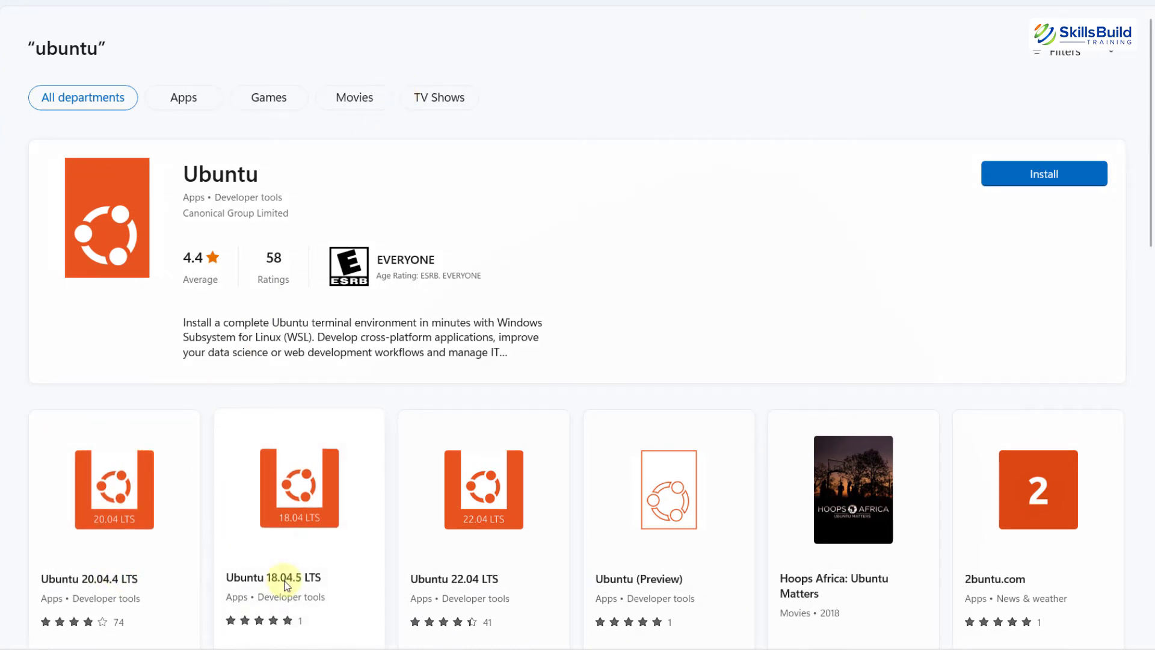
pyautogui.scroll(-3)
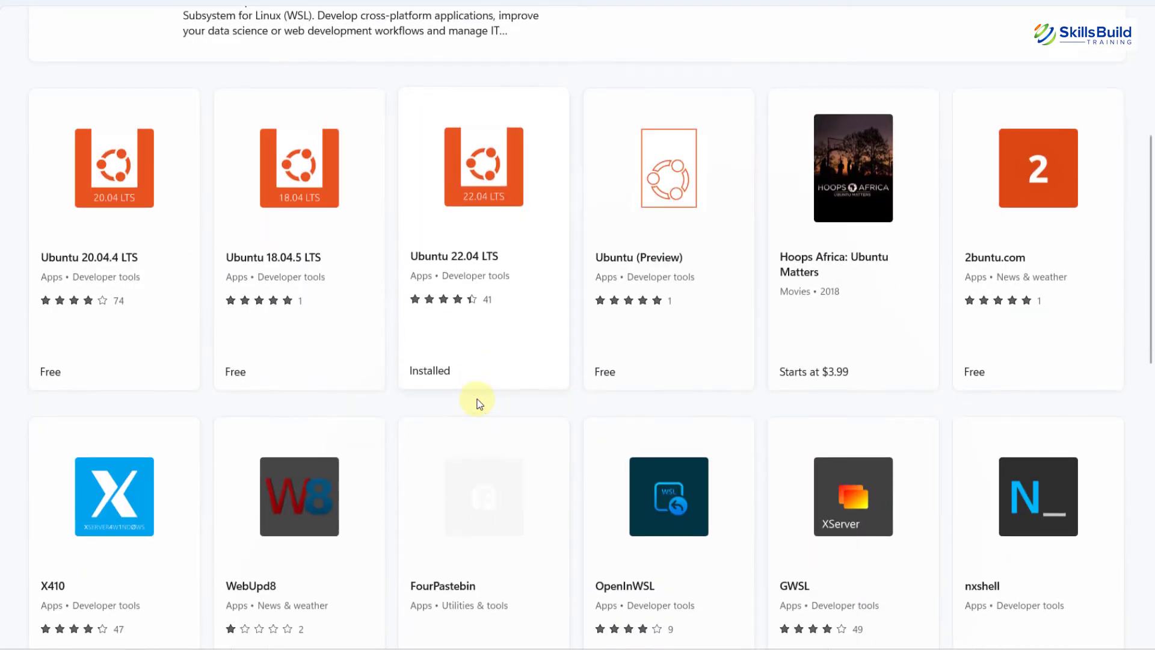
pyautogui.click(484, 167)
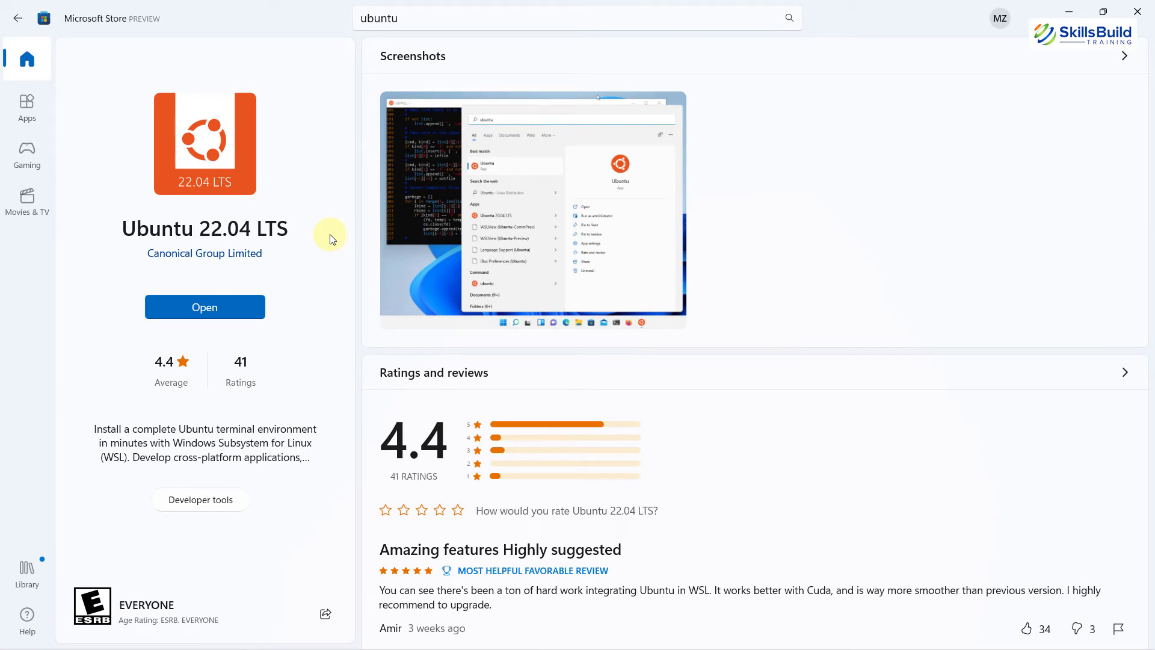
# Start the installed Ubuntu 22.04 LTS app, bringing up the WSL setup window.
pyautogui.click(205, 307)
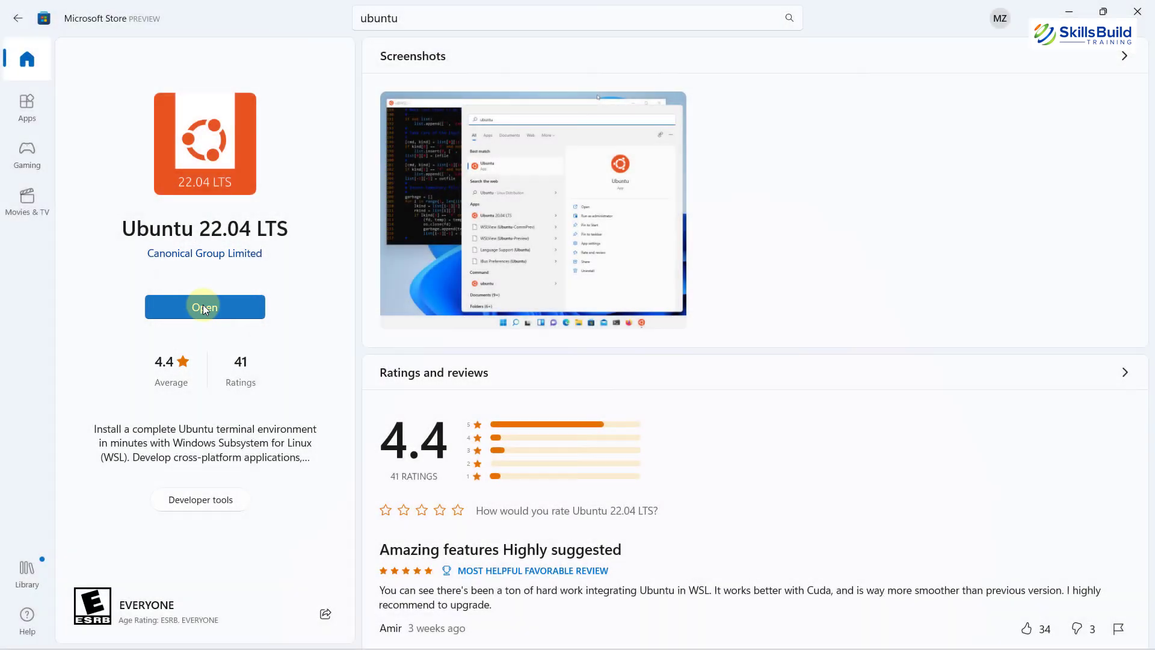
pyautogui.click(204, 307)
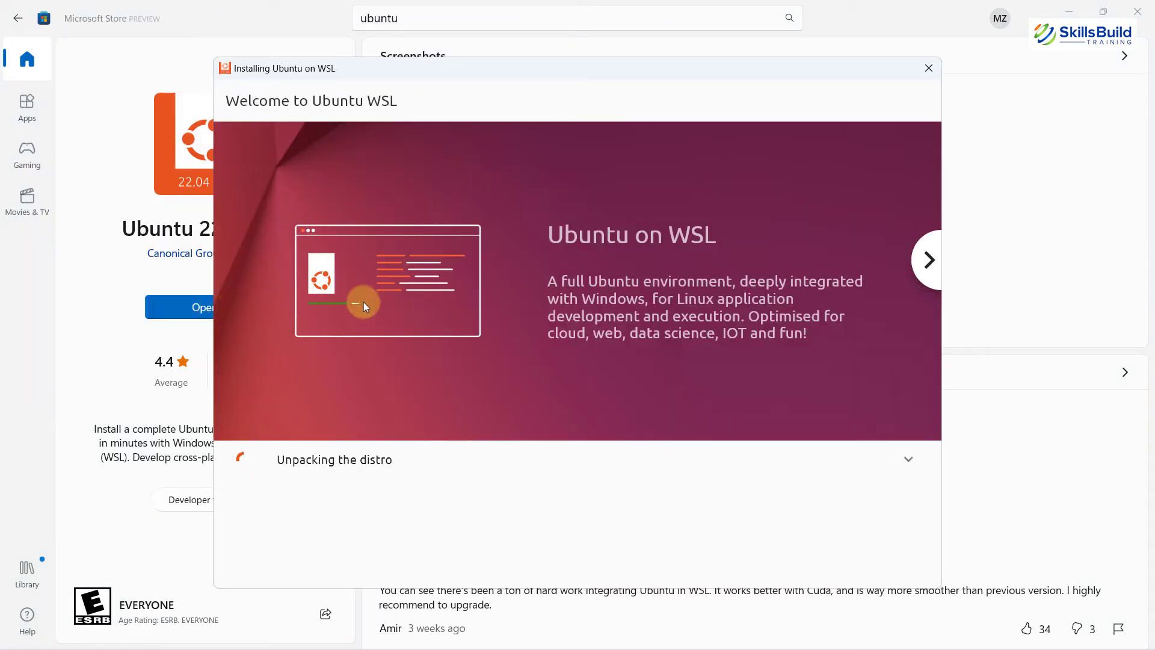
pyautogui.moveTo(440, 305)
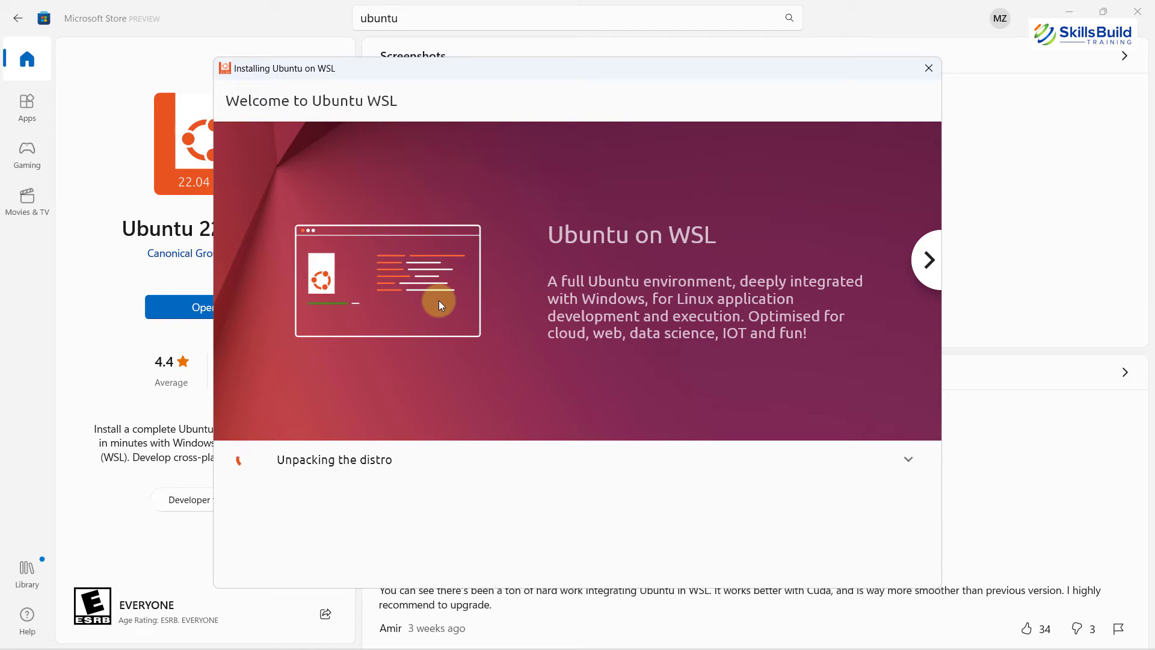
pyautogui.moveTo(470, 451)
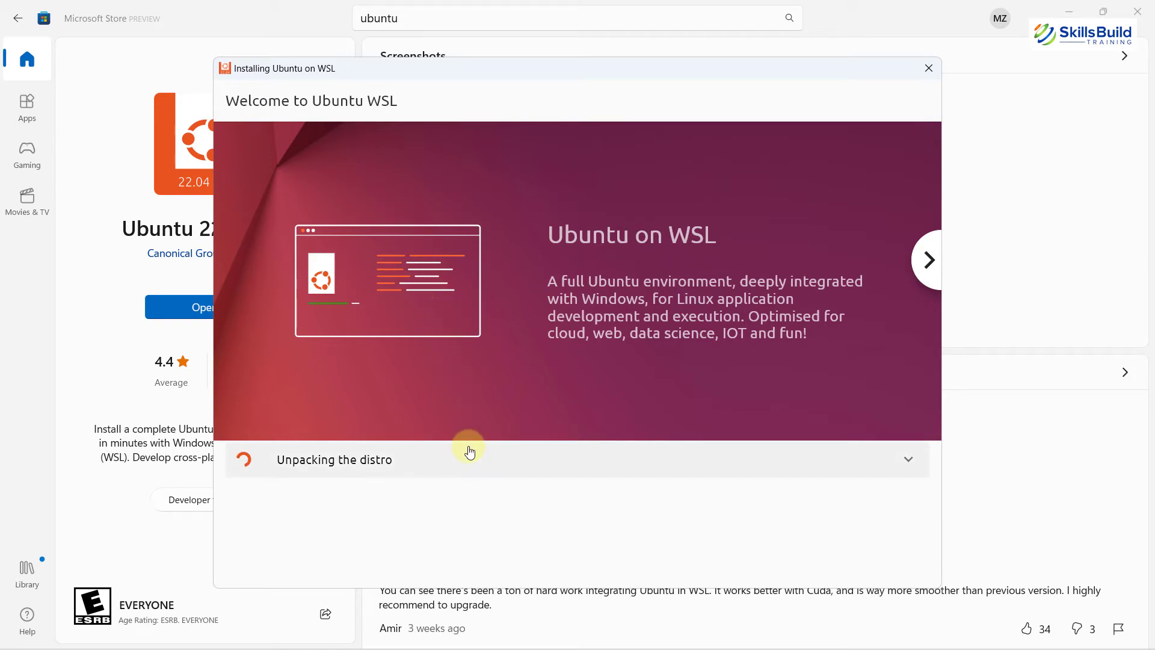
# Expand the 'Unpacking the distro' row to watch detailed progress.
pyautogui.click(928, 259)
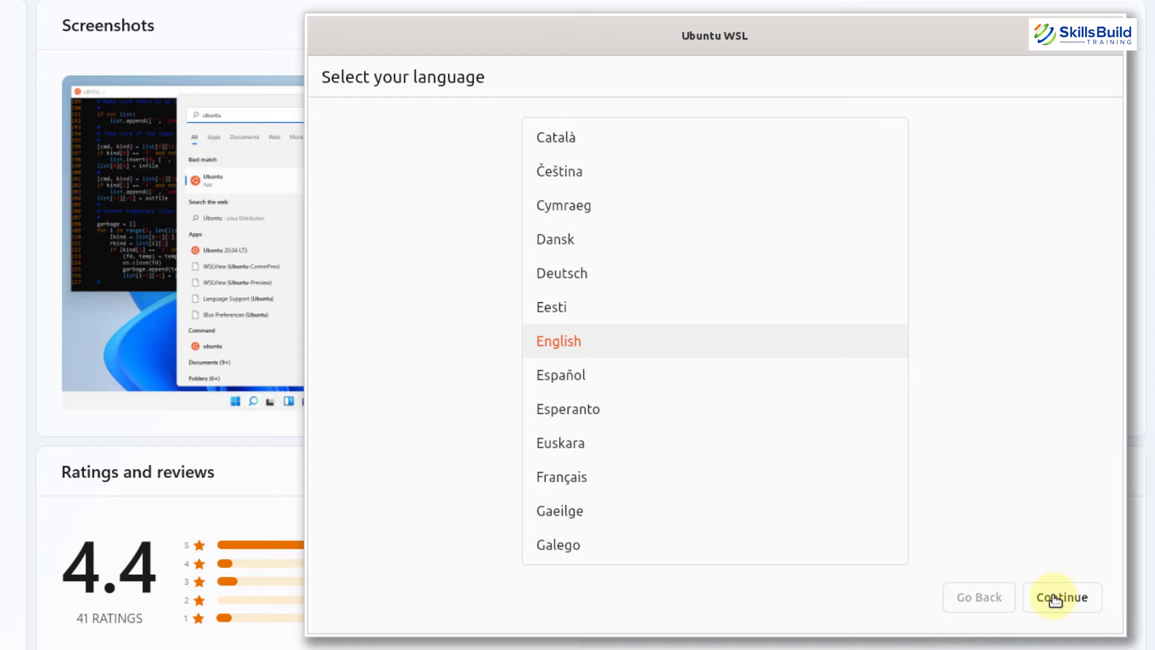
# Accept English, create UNIX user 'zubair' with username 'zuba' and password, and continue to Advanced setup.
pyautogui.click(1062, 597)
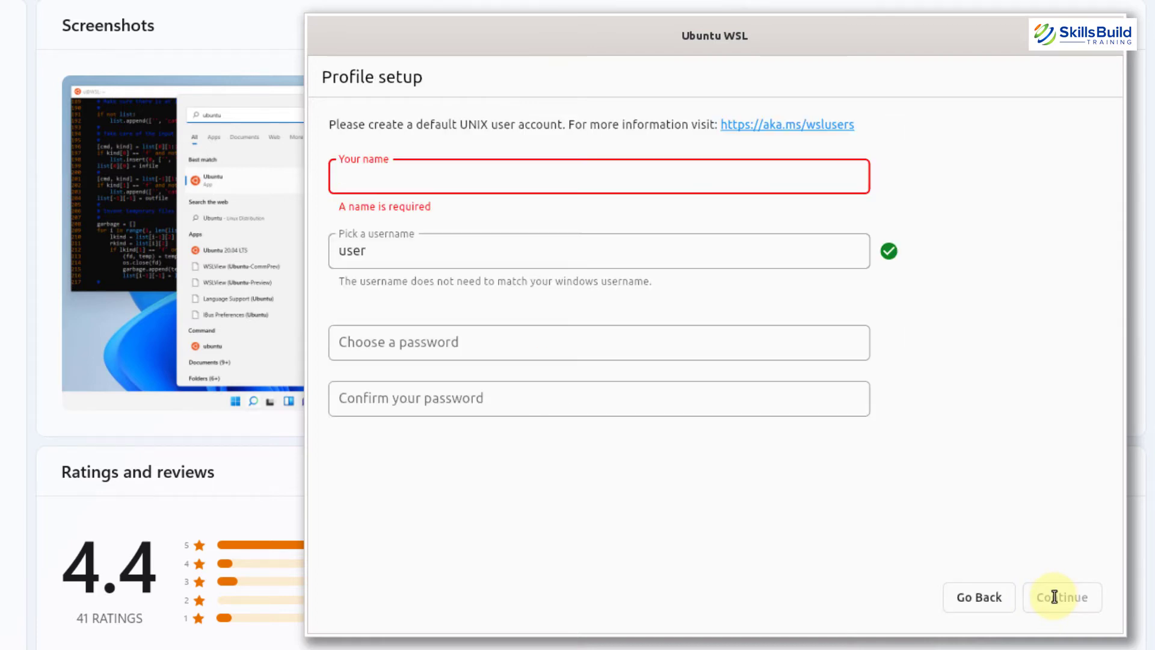
pyautogui.write('zubair')
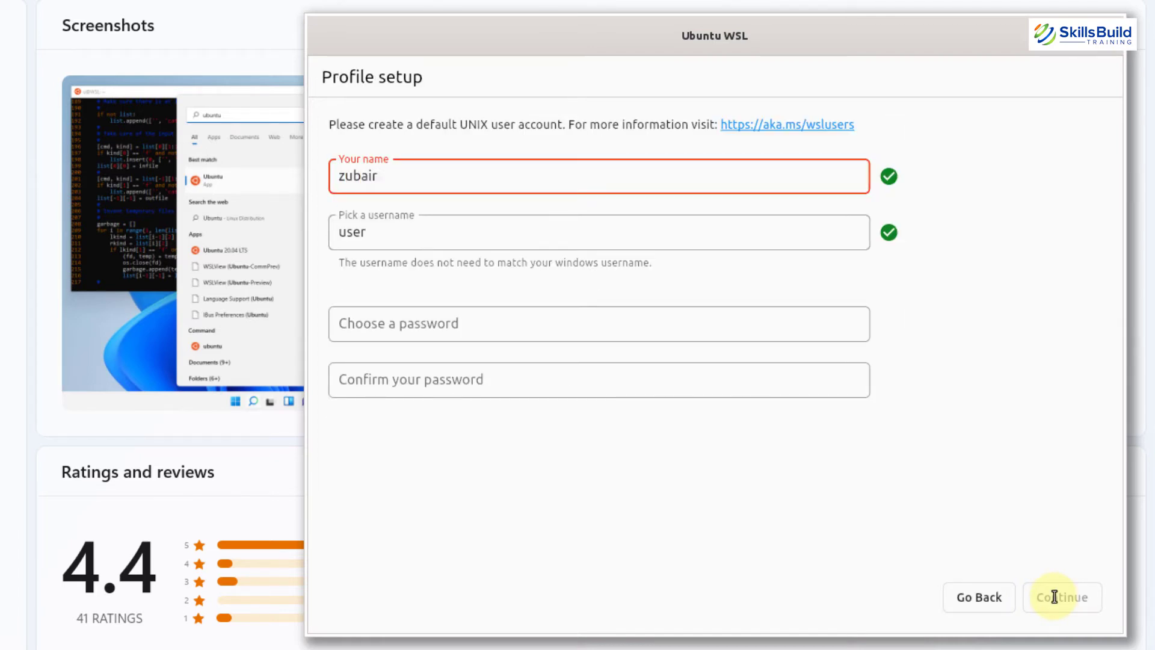
pyautogui.click(598, 232)
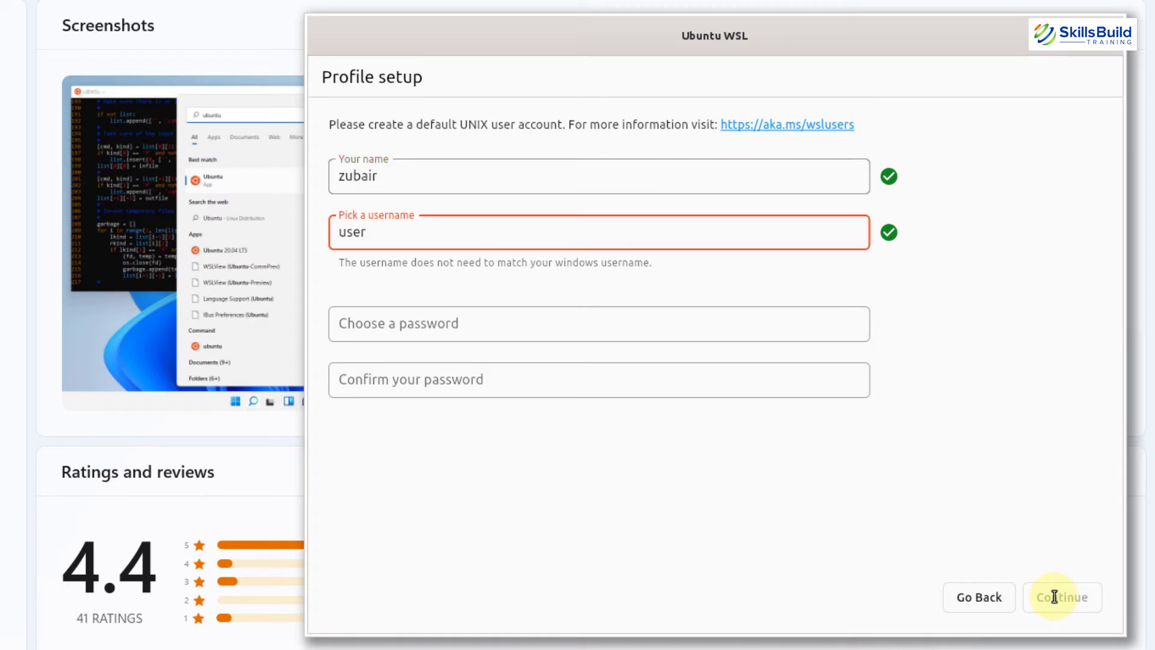
pyautogui.doubleClick(351, 231)
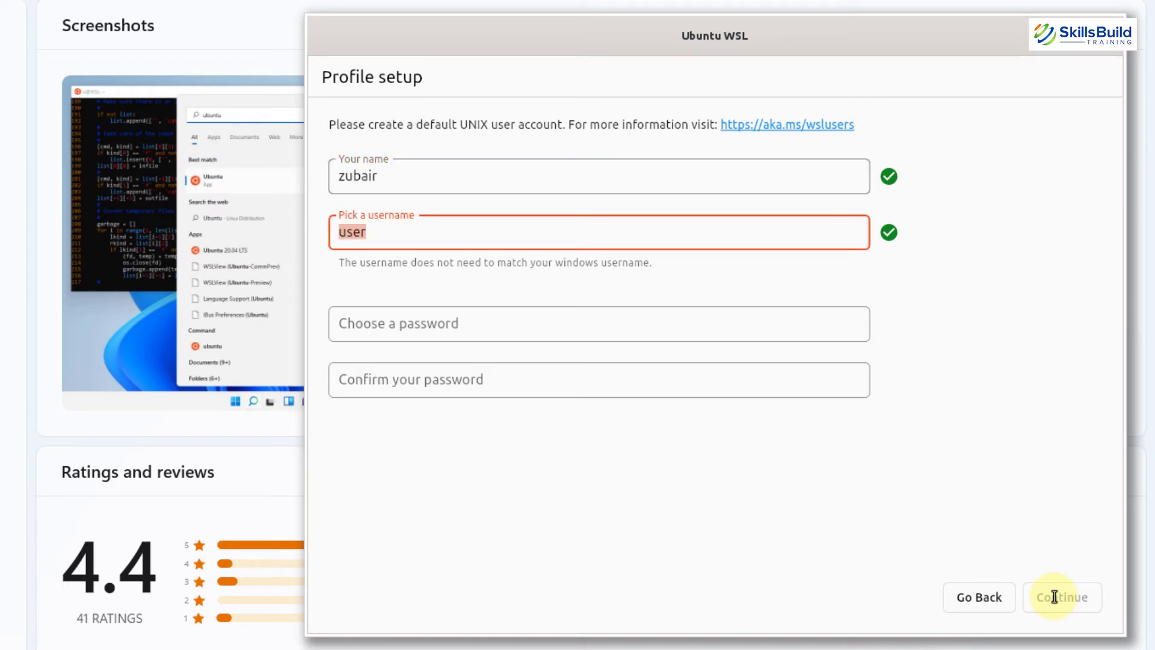
pyautogui.write('zubai')
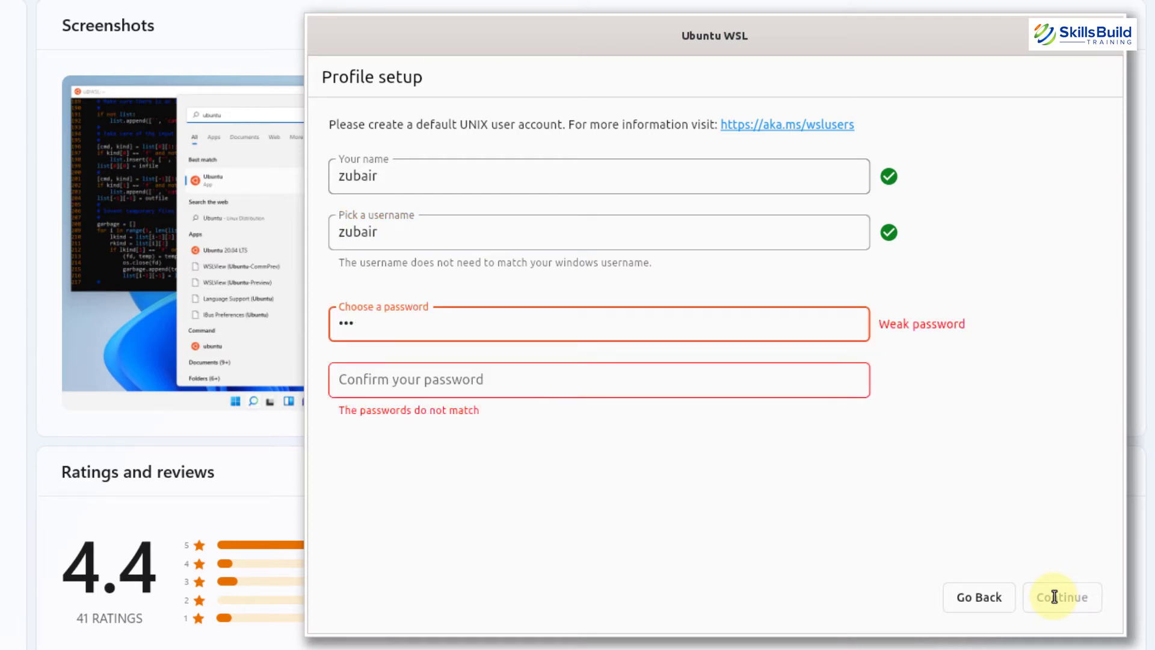
pyautogui.write('•••')
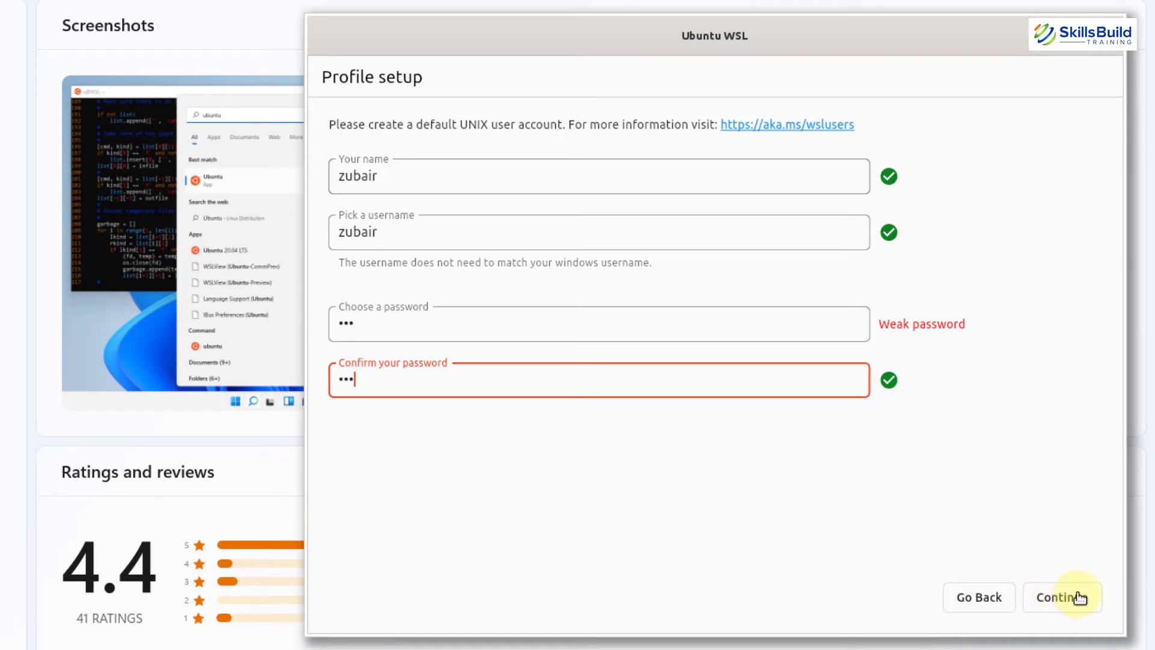
pyautogui.click(1058, 596)
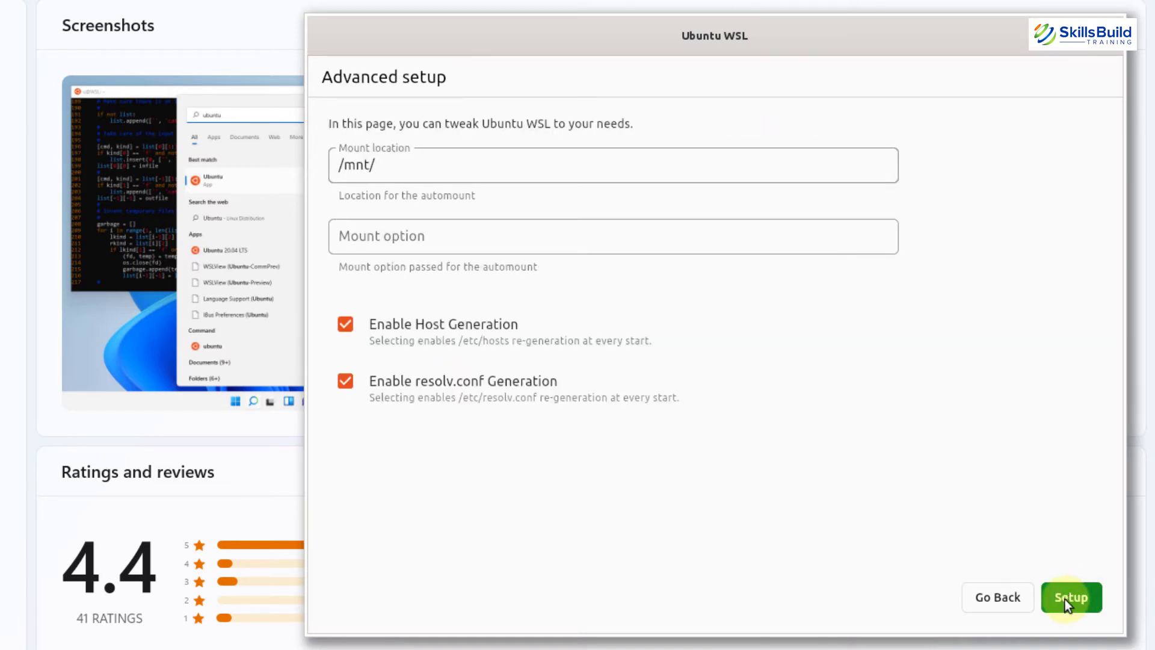
# Accept the default mount location and generation options, then finish setup to reach the shell prompt.
pyautogui.click(1070, 597)
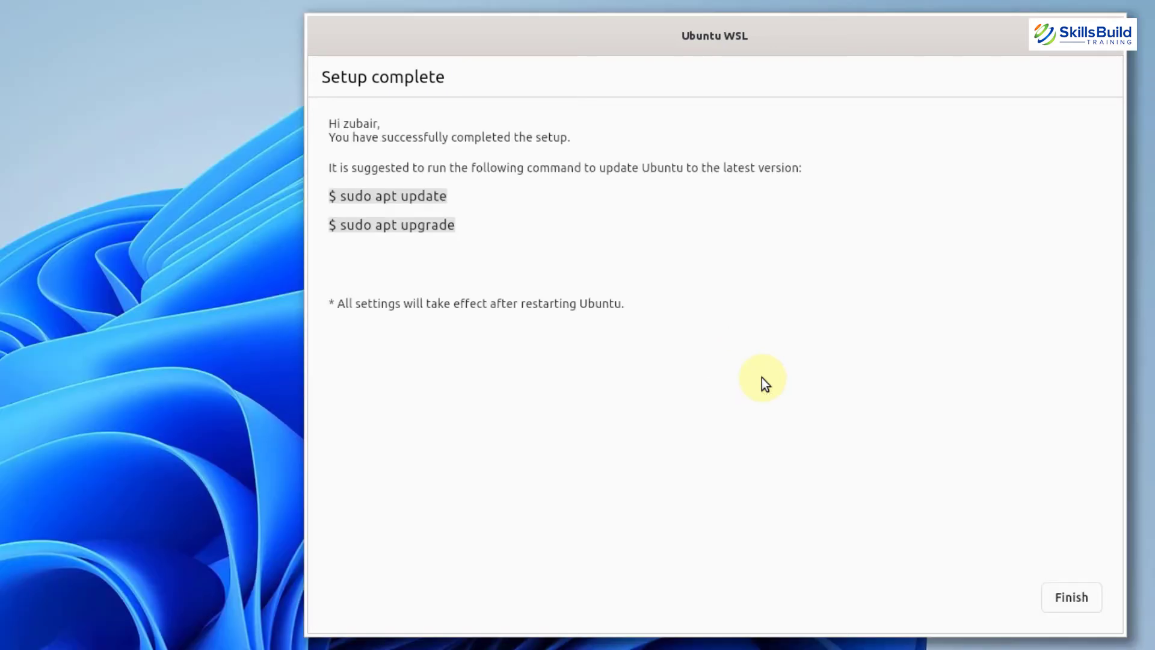
pyautogui.moveTo(1071, 597)
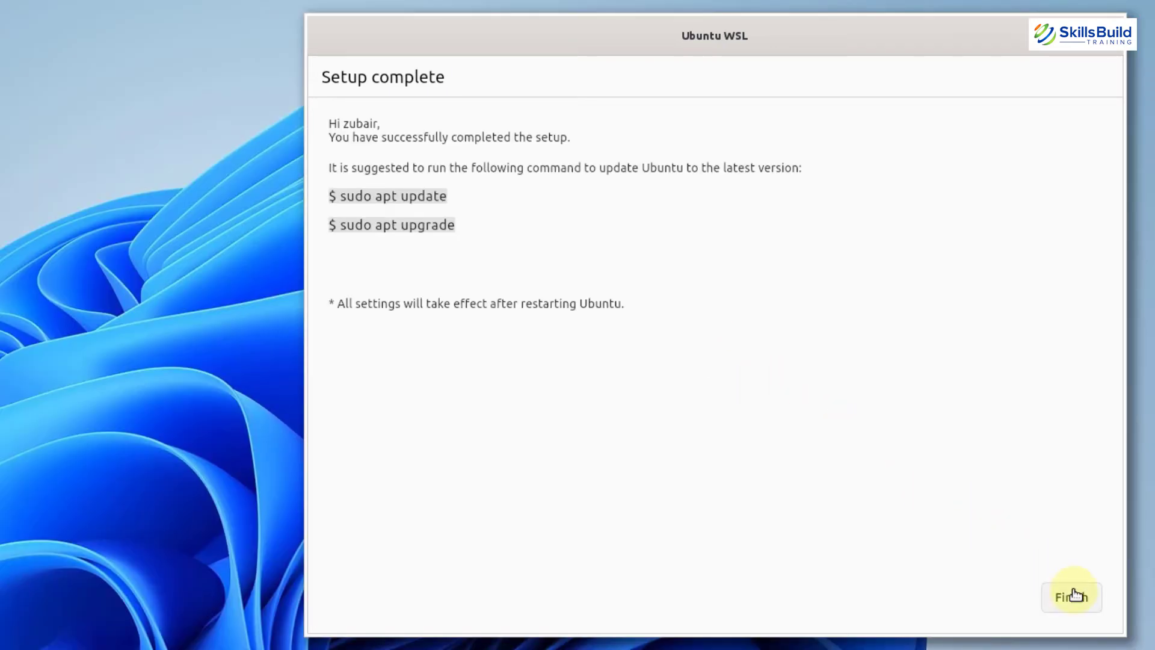
pyautogui.click(1071, 596)
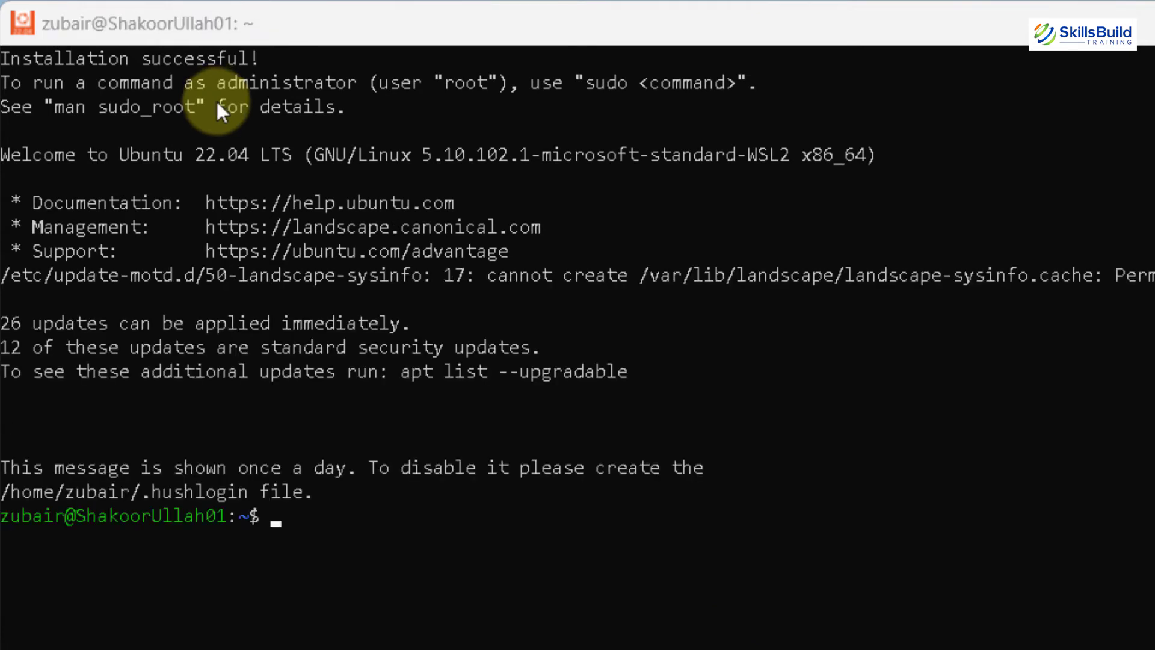
pyautogui.moveTo(312, 507)
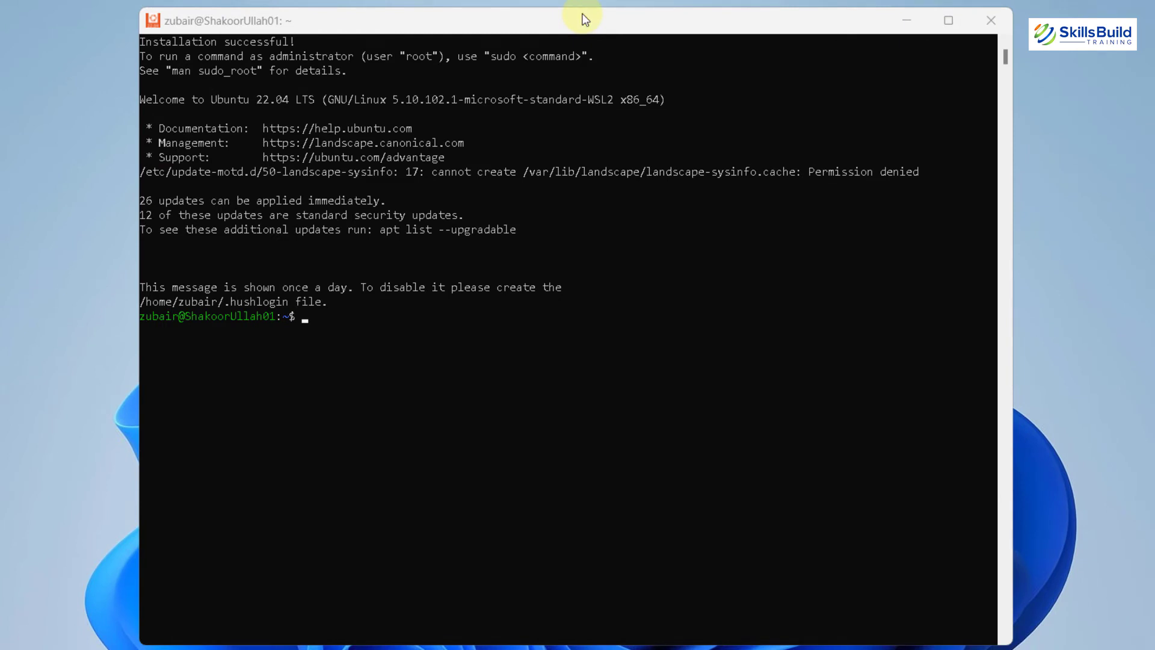
pyautogui.moveTo(340, 323)
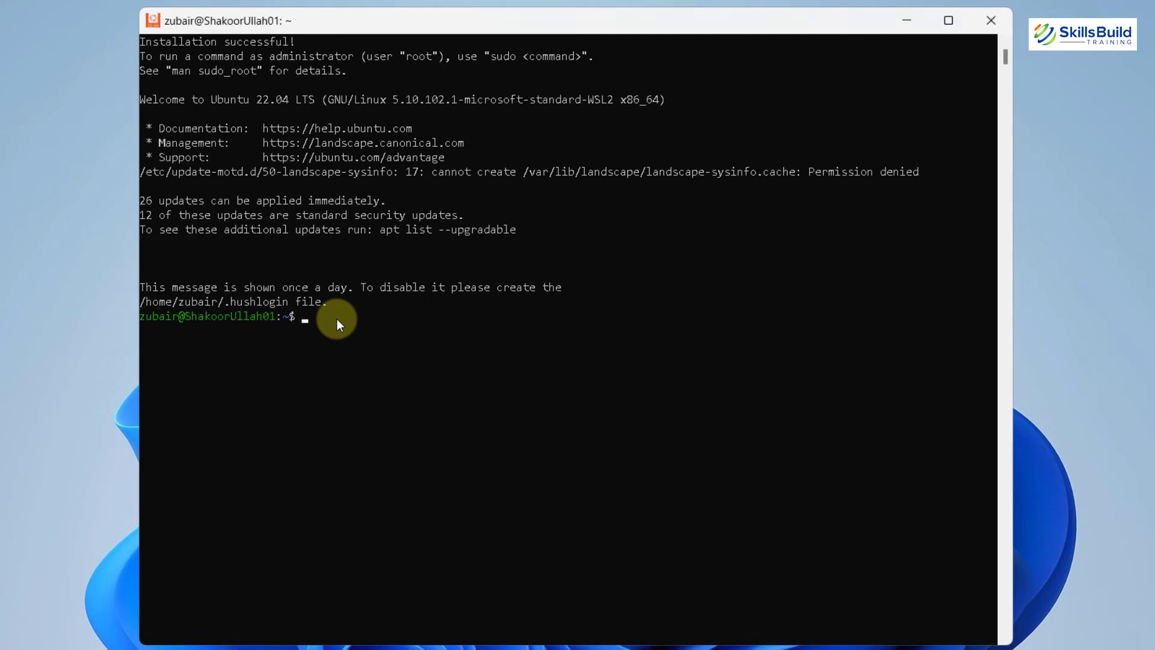
# Check the WSL2 kernel release with uname.
pyautogui.write('uname -r')
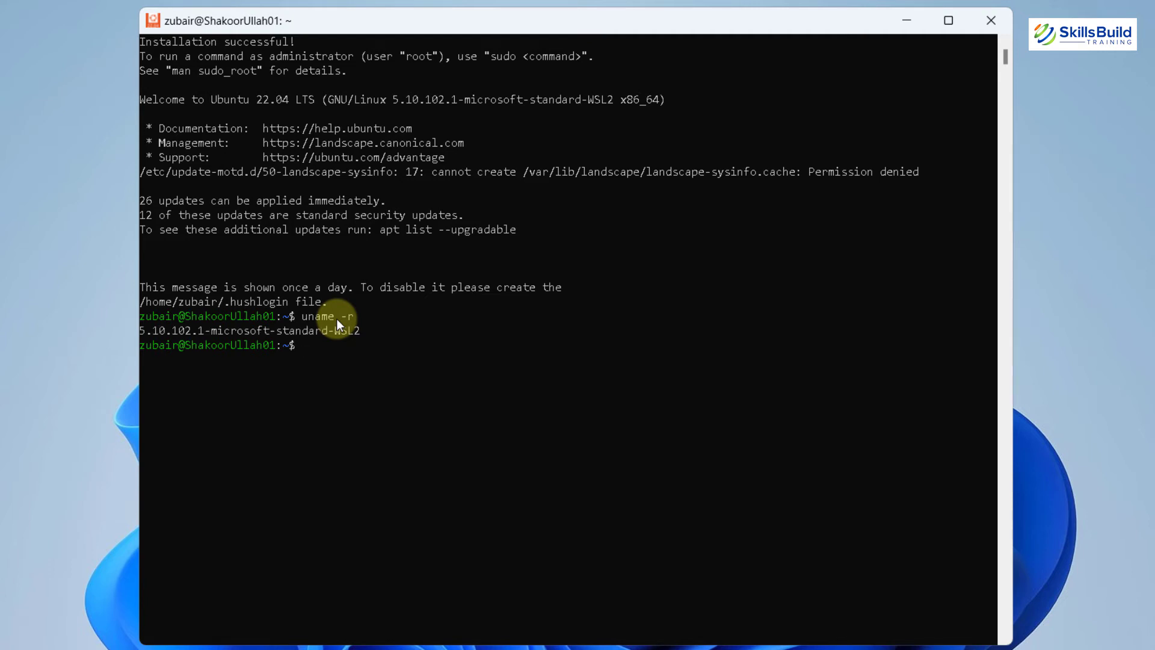
pyautogui.moveTo(274, 347)
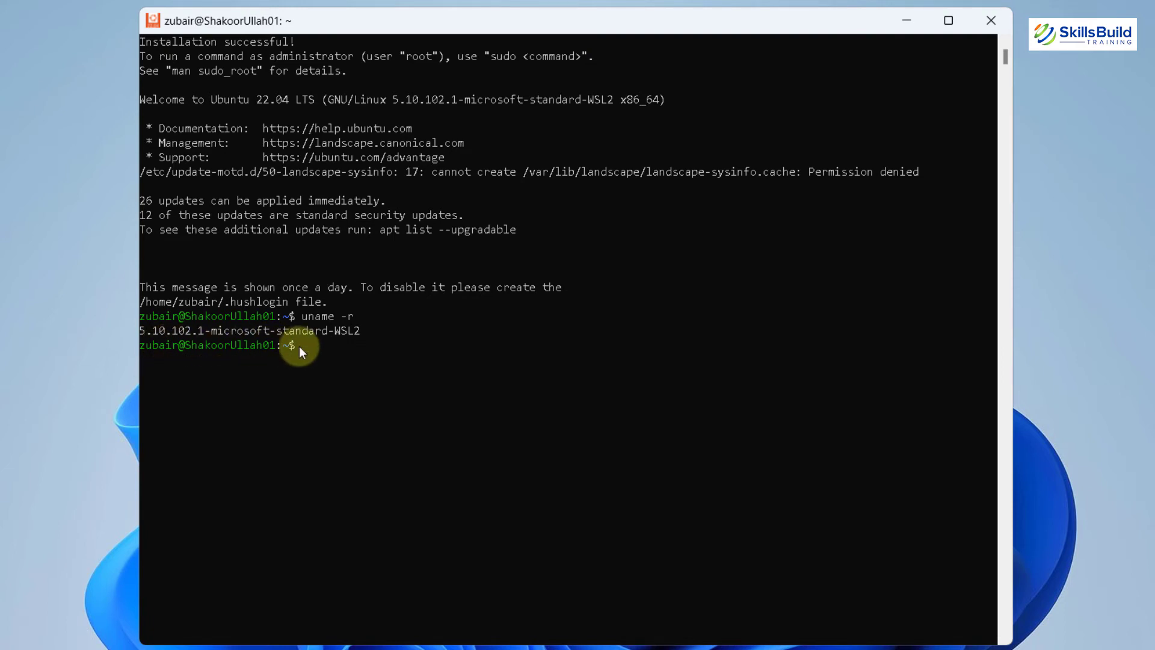
pyautogui.moveTo(298, 347)
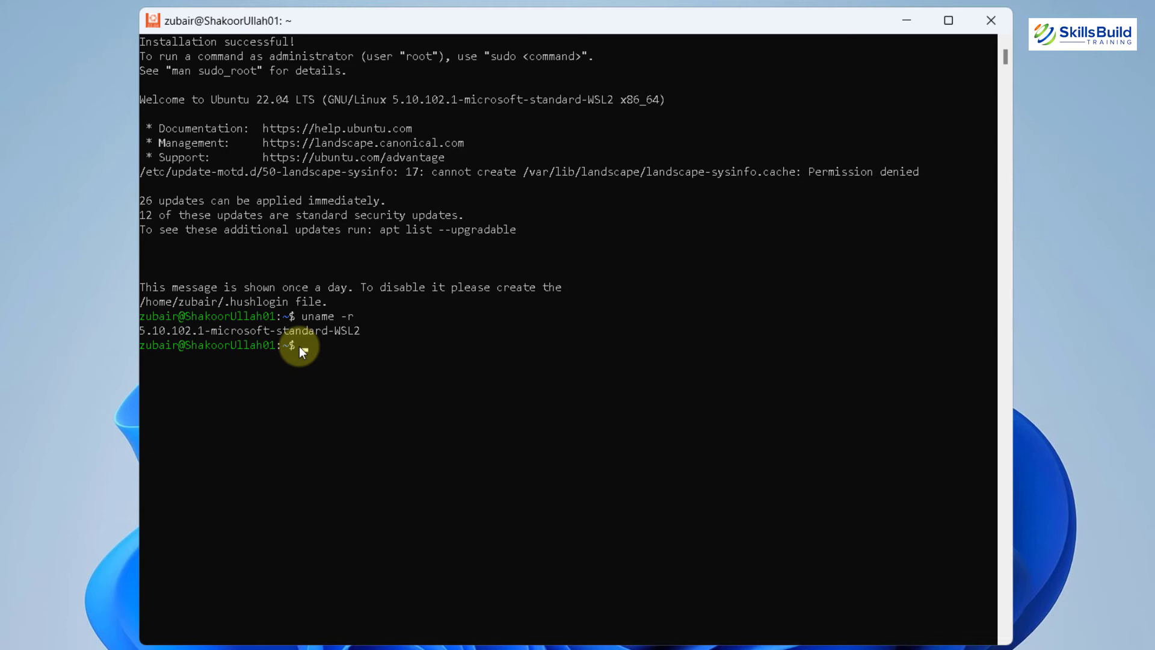
# Run sudo apt update with the password, refreshing package lists and reporting 26 upgradable packages.
pyautogui.write('sudo apt')
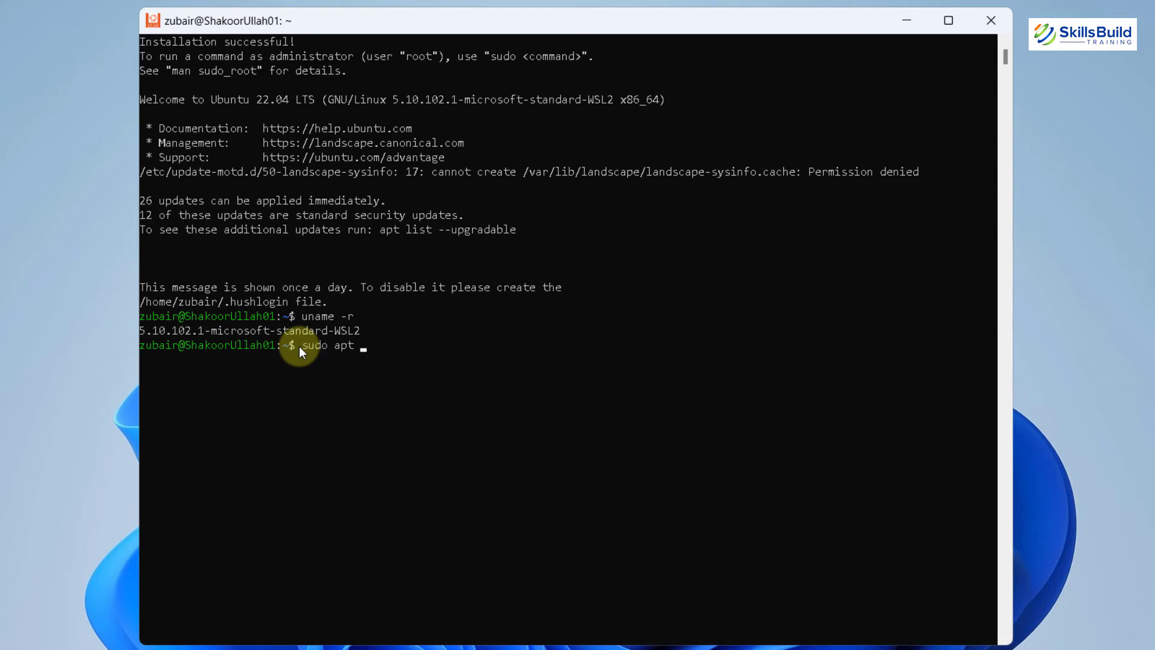
pyautogui.write('update')
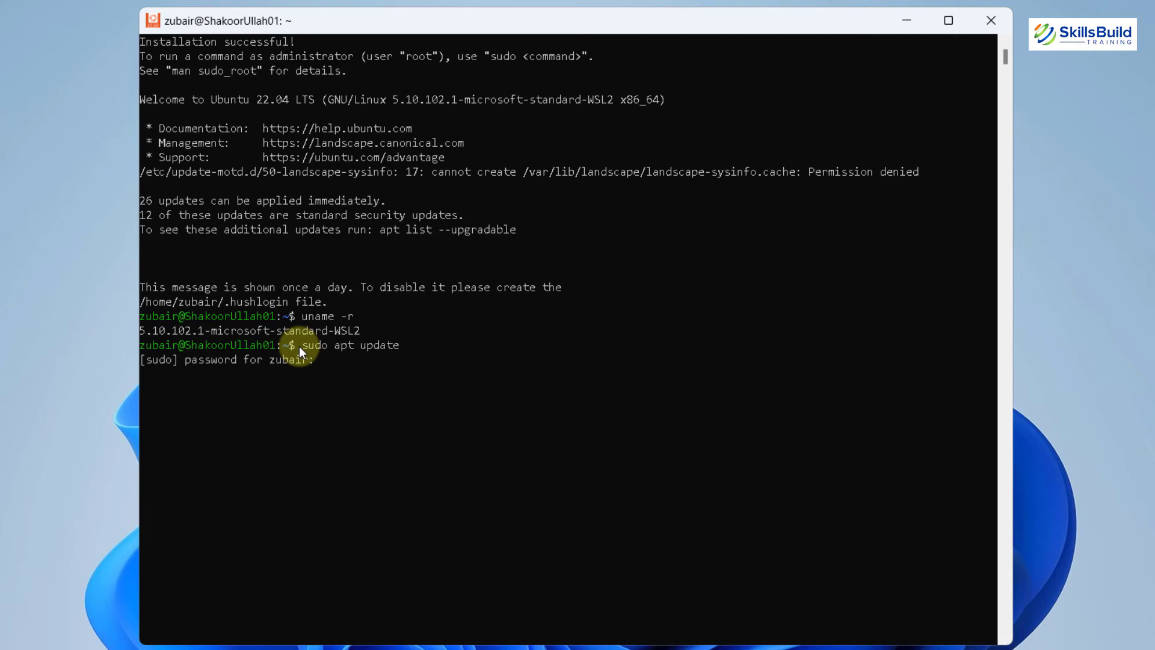
pyautogui.press('Enter')
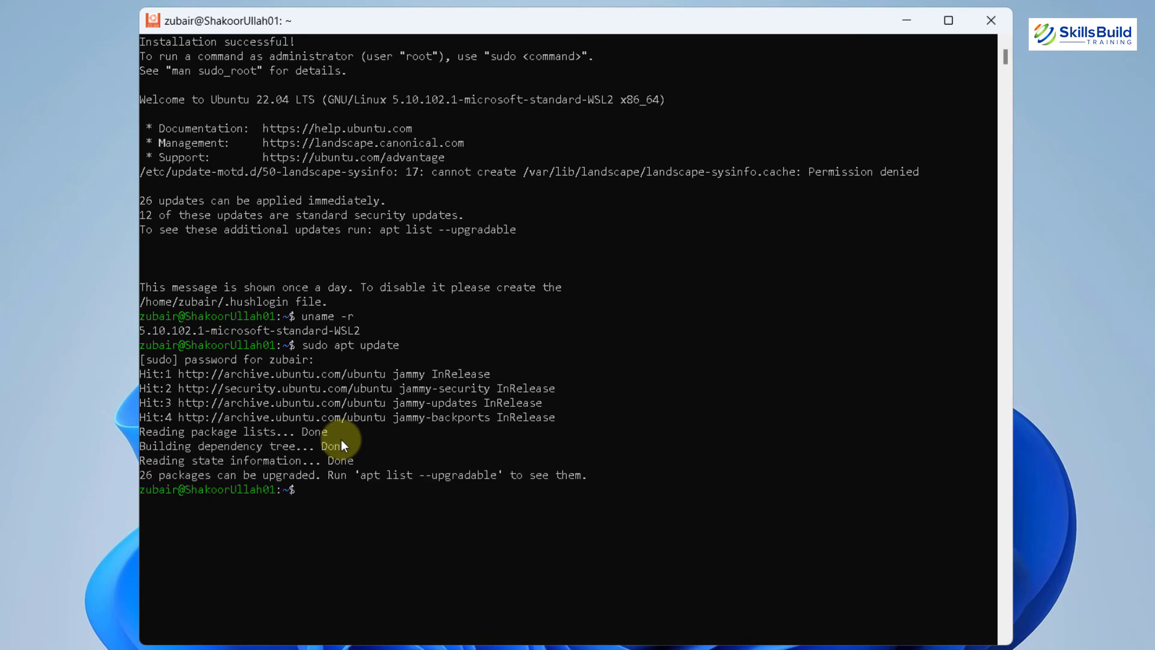
pyautogui.moveTo(332, 495)
pyautogui.write('settings')
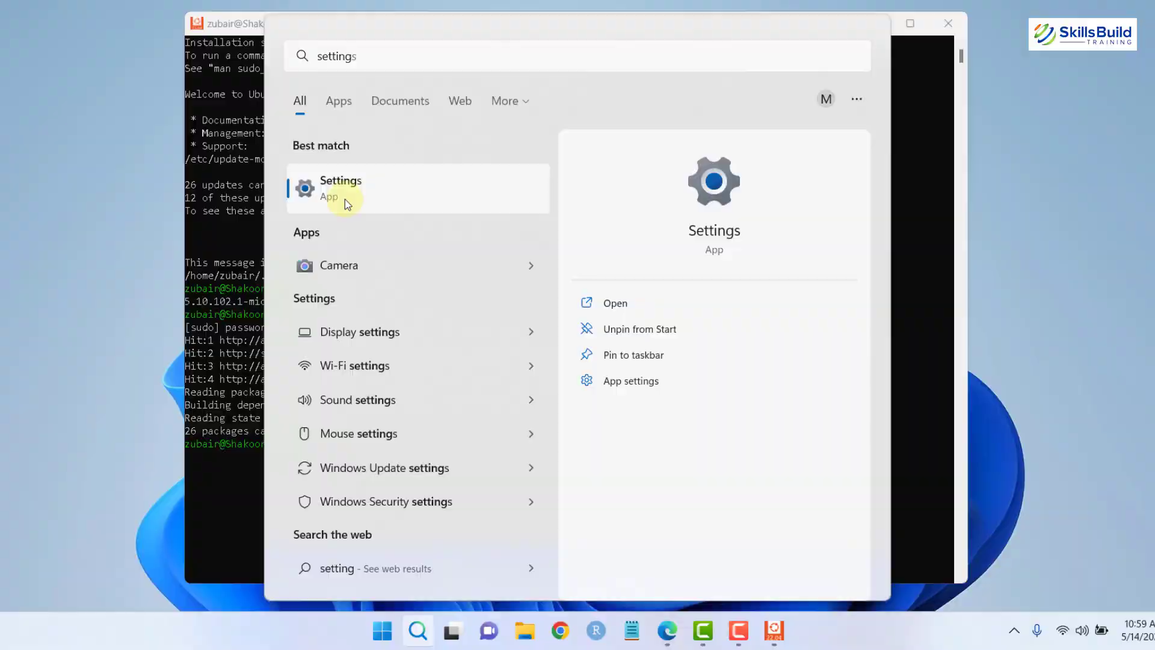
pyautogui.click(340, 187)
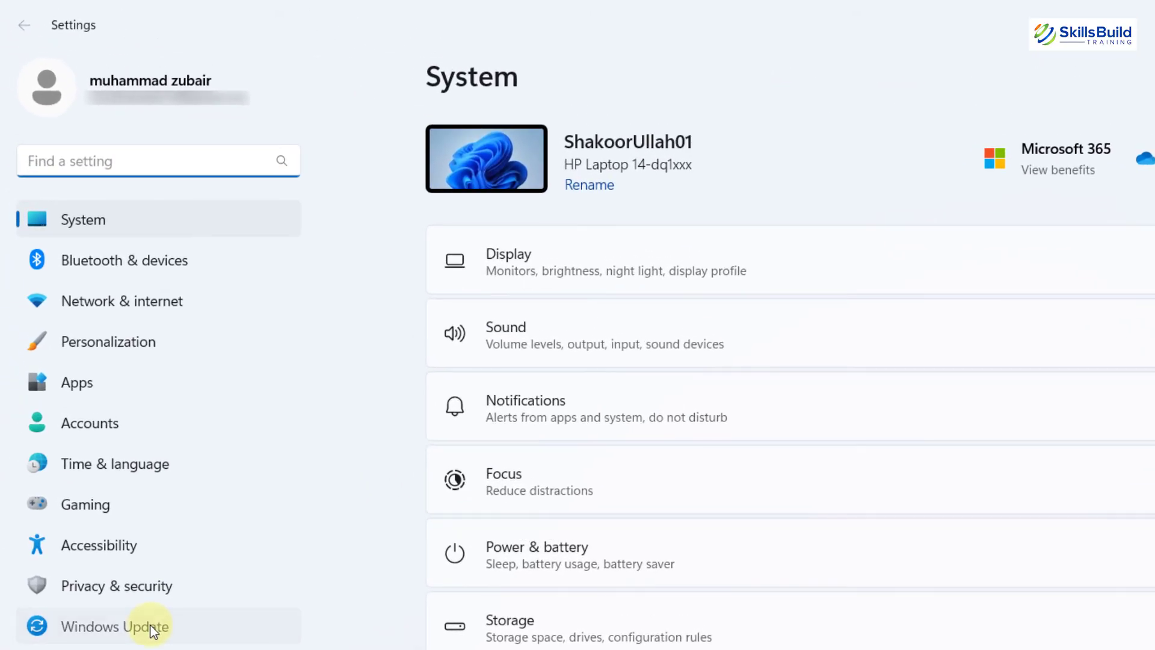
pyautogui.click(114, 626)
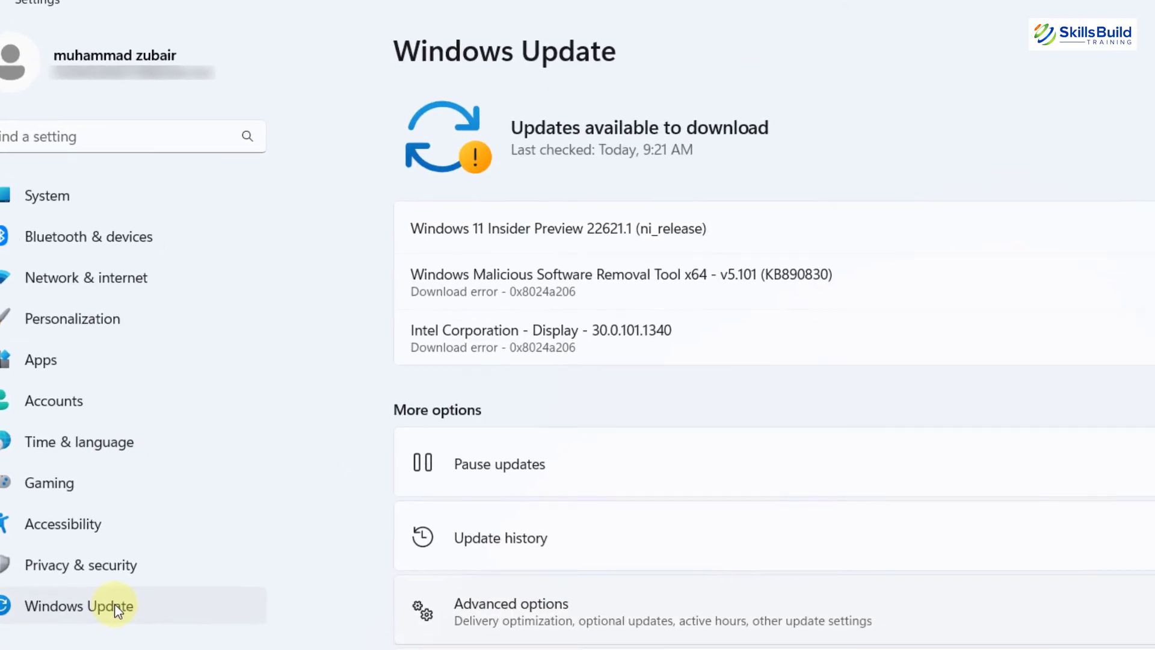
pyautogui.scroll(-3)
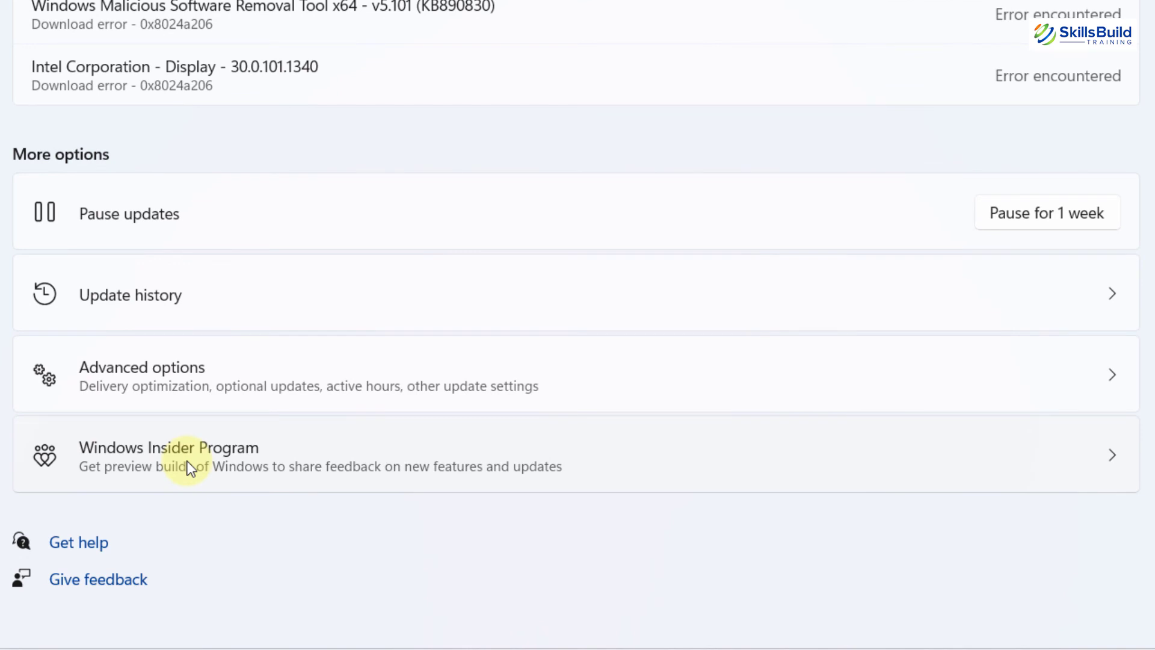
pyautogui.click(168, 454)
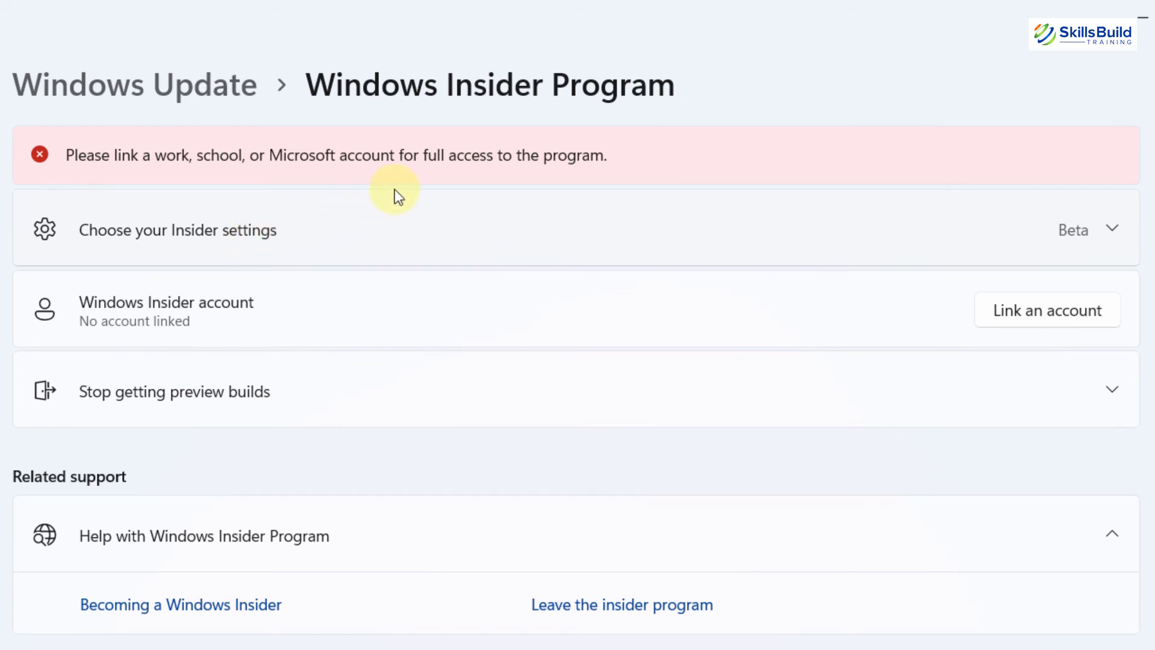
pyautogui.moveTo(707, 214)
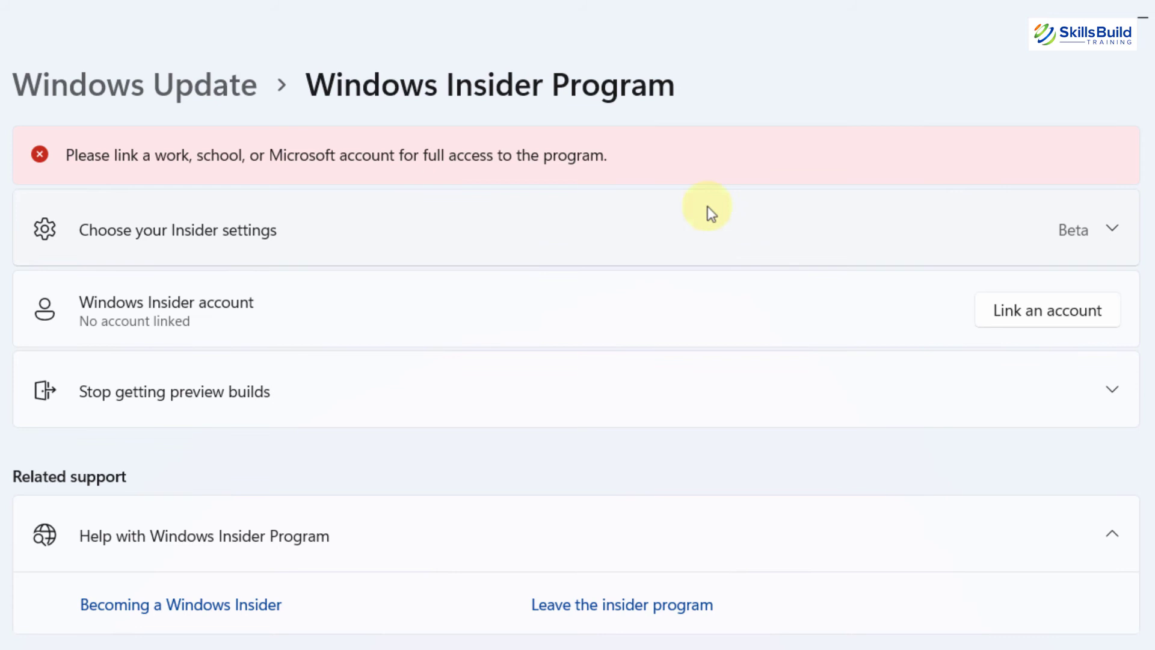
pyautogui.moveTo(1115, 229)
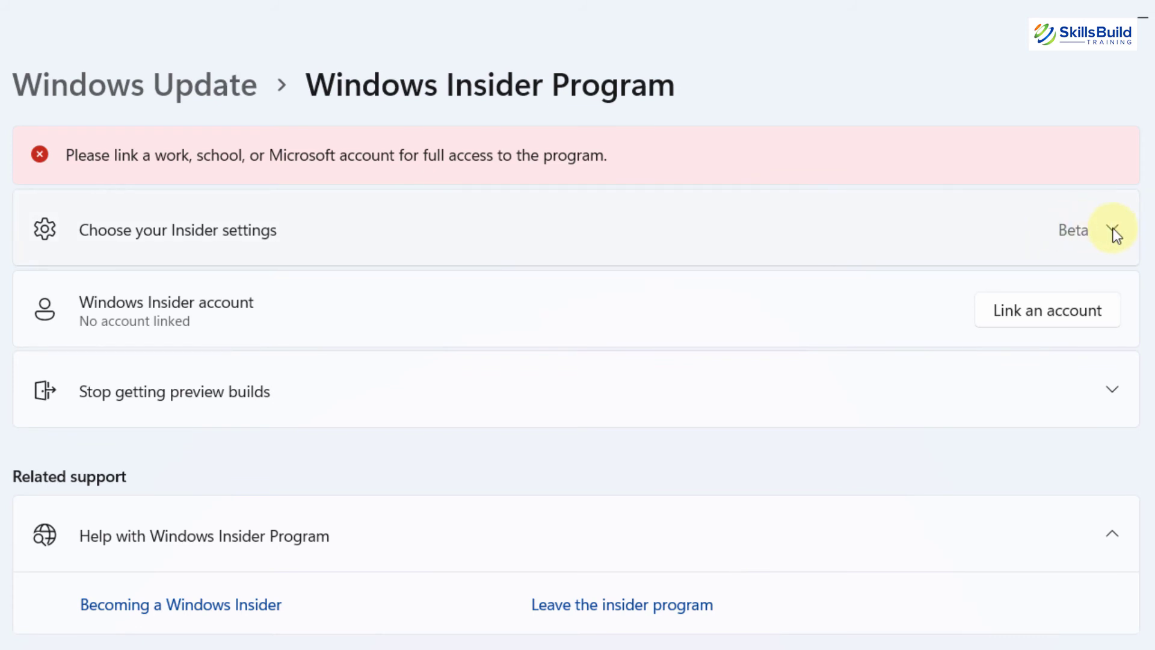
pyautogui.click(1112, 229)
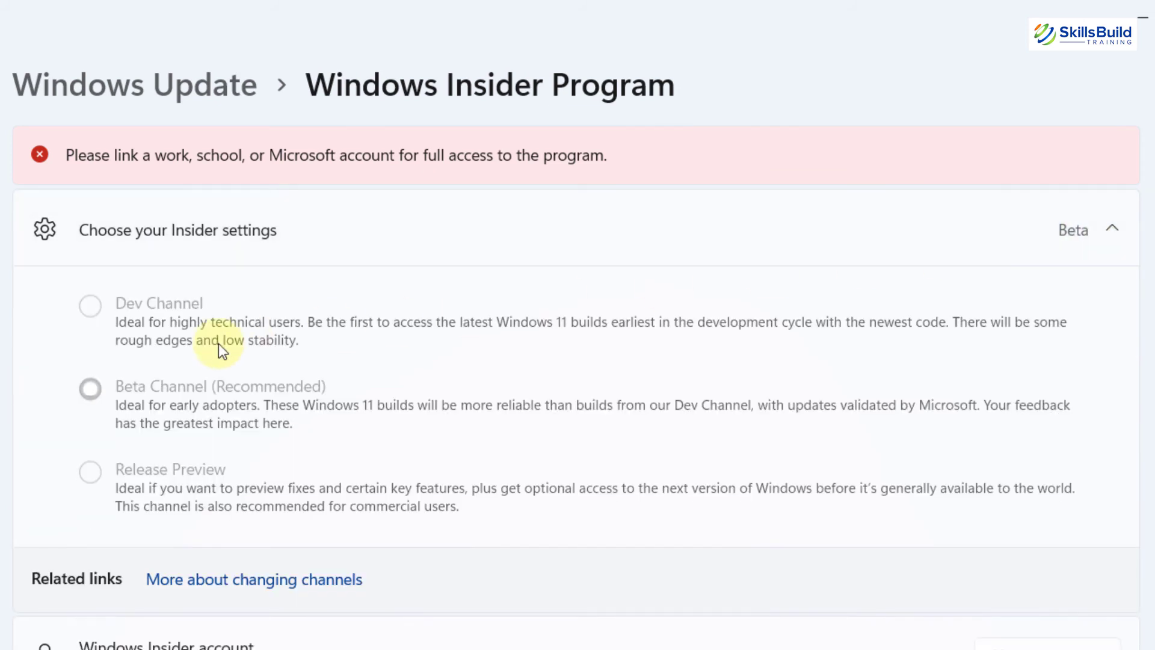
pyautogui.moveTo(162, 332)
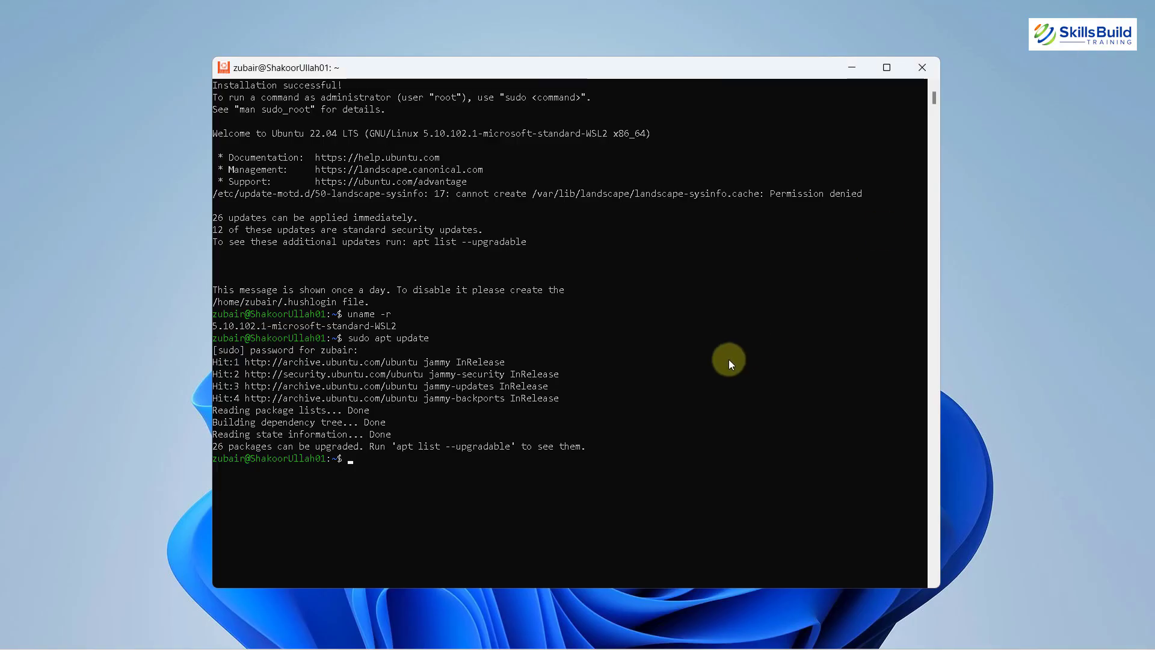
# Search Start for bash and run it as administrator, opening a shell at /mnt/c/WINDOWS/system32.
pyautogui.click(390, 632)
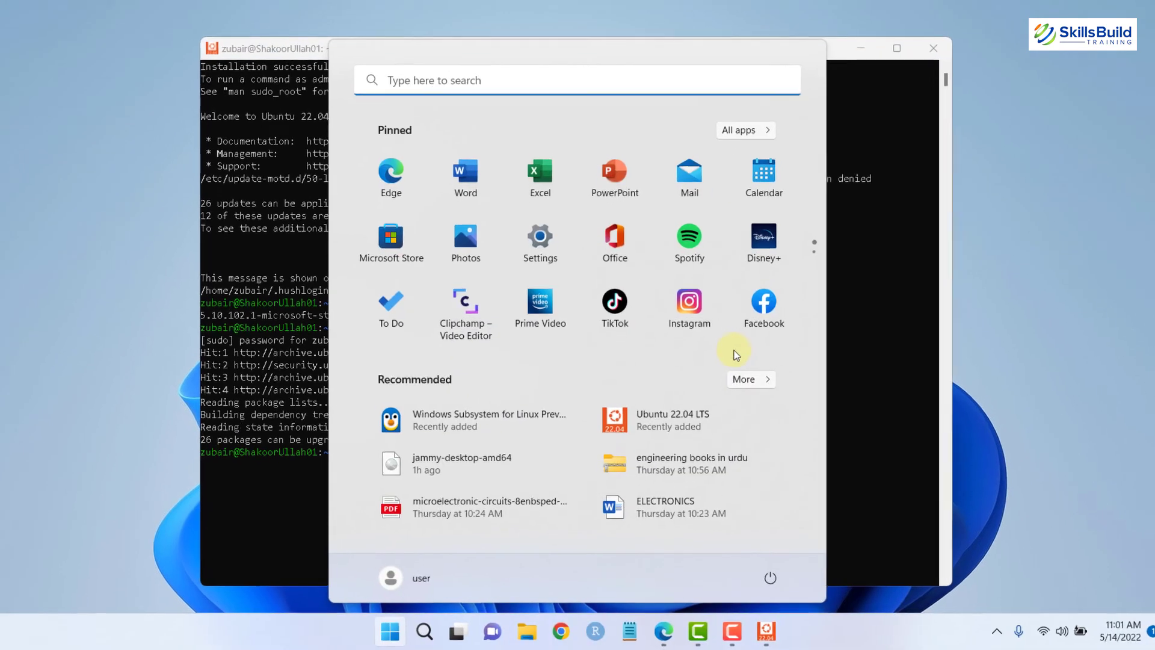
pyautogui.write('bash')
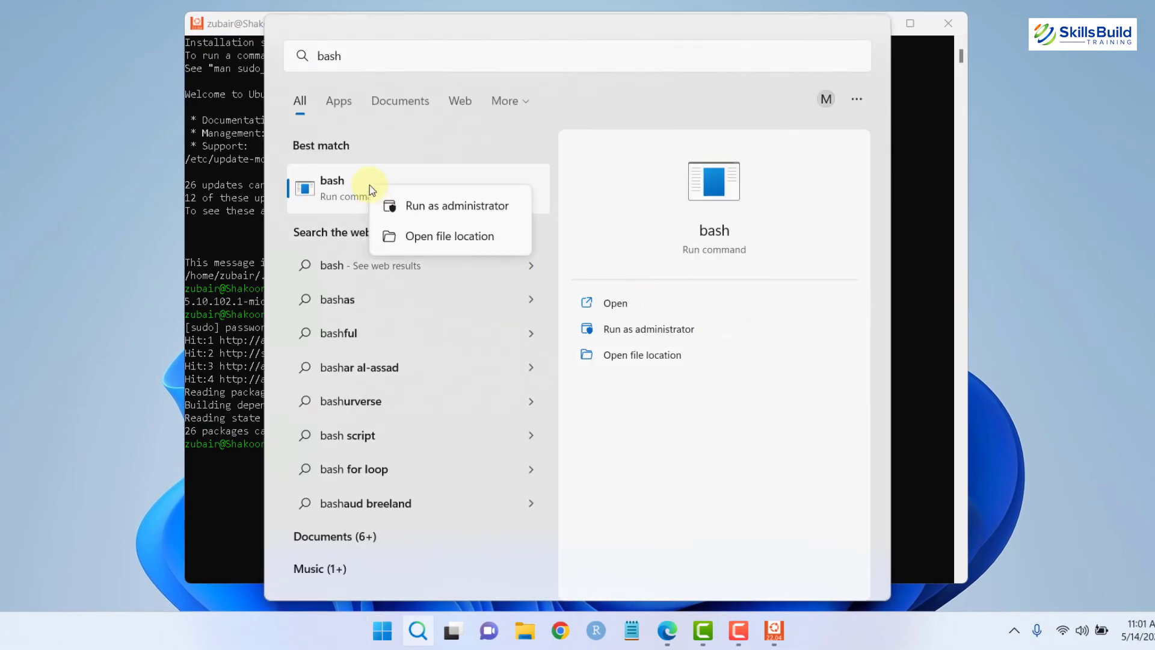
pyautogui.click(615, 303)
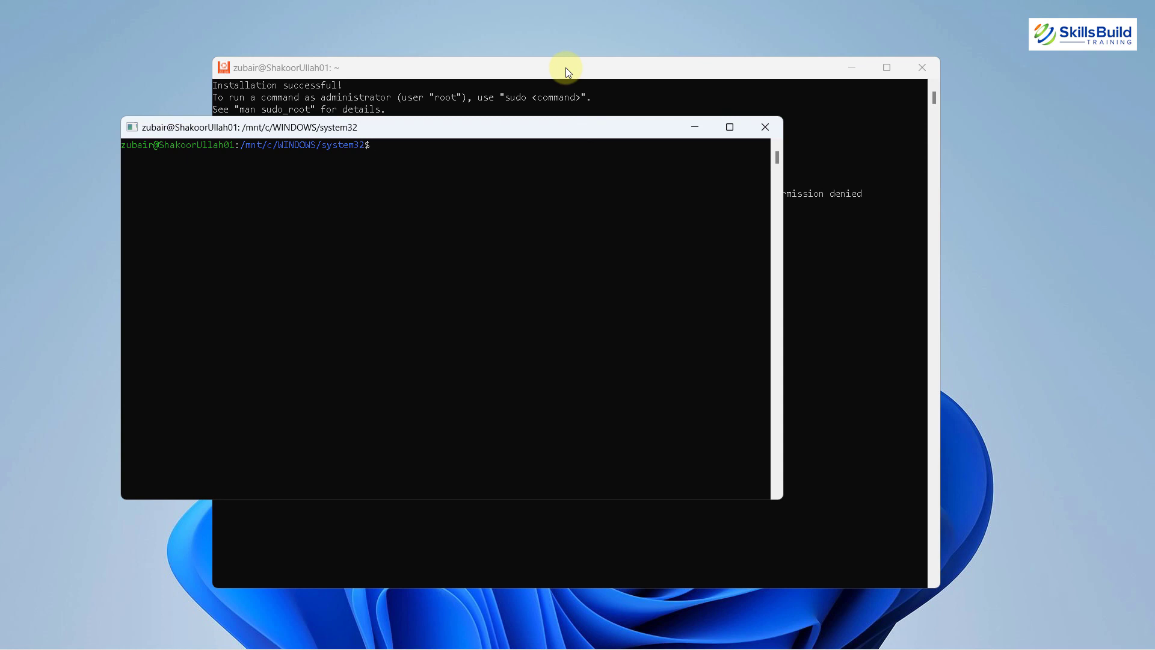
pyautogui.moveTo(458, 135)
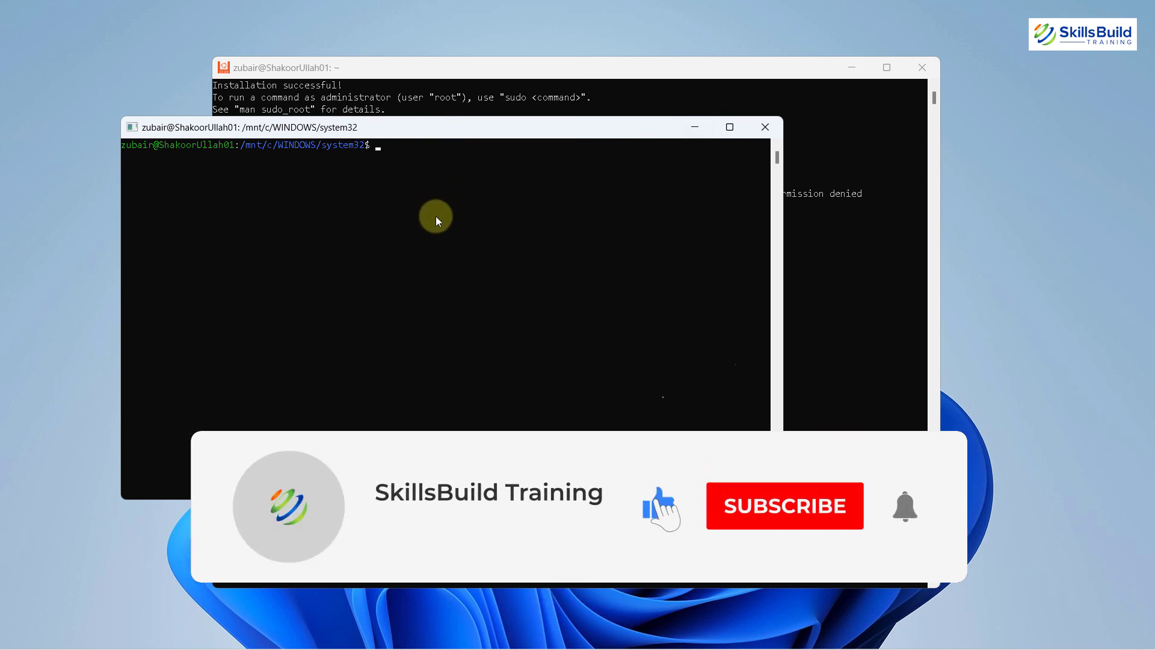
pyautogui.click(784, 506)
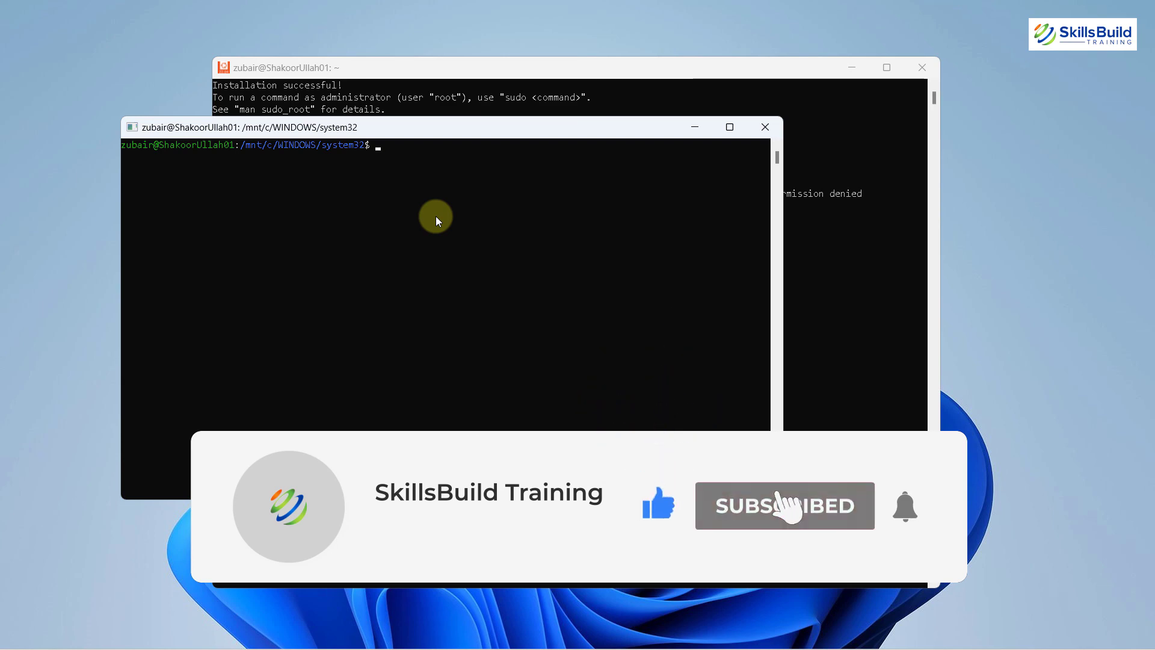